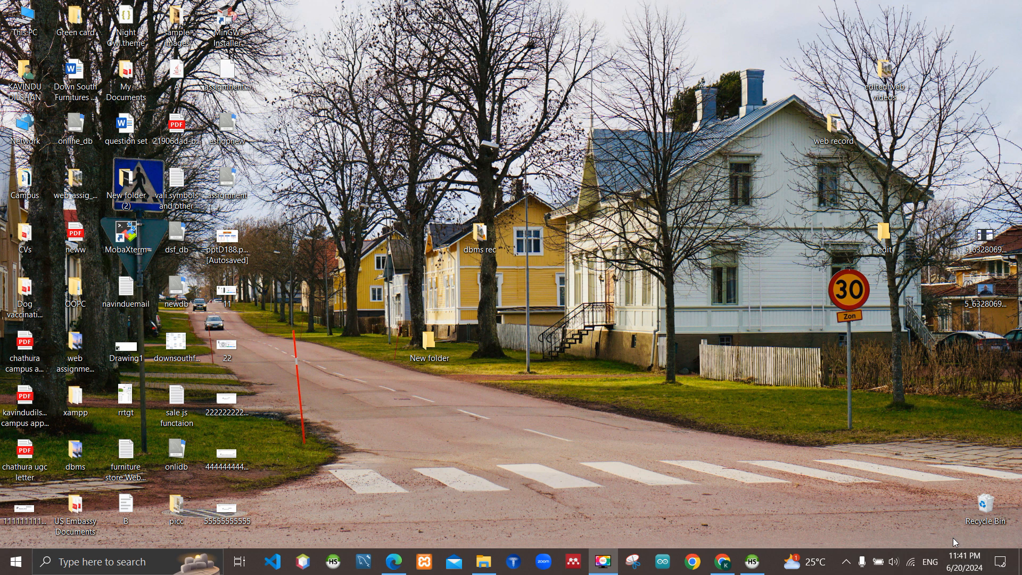
pyautogui.moveTo(523, 530)
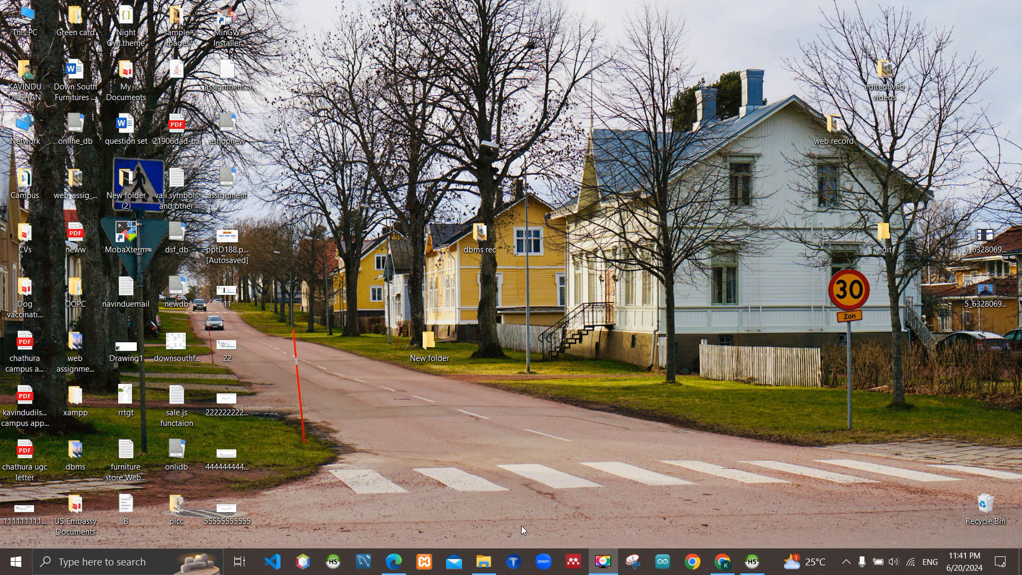
# Open the Question Set 39 PDF from the desktop in Edge.
pyautogui.doubleClick(125, 123)
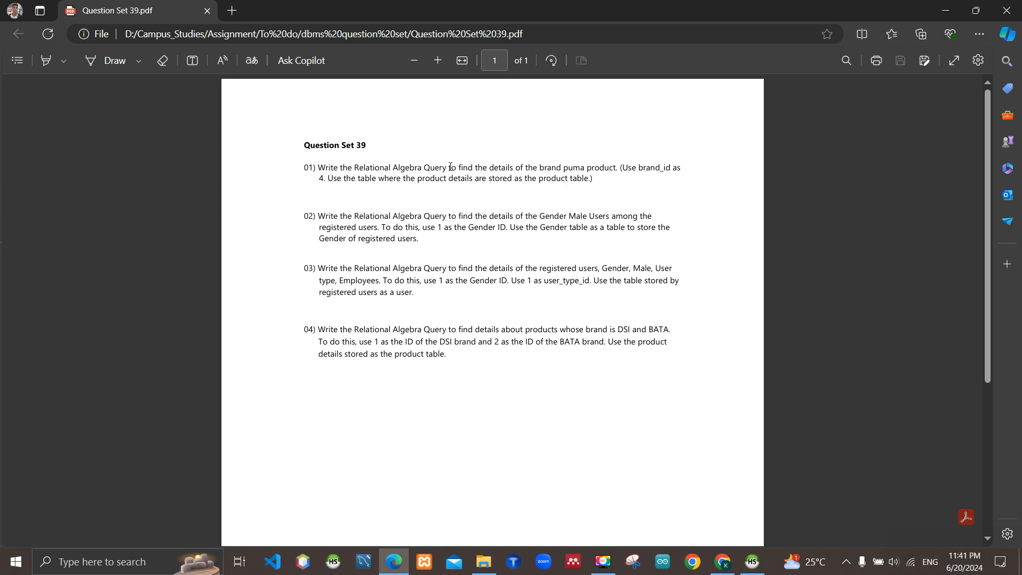
pyautogui.moveTo(581, 184)
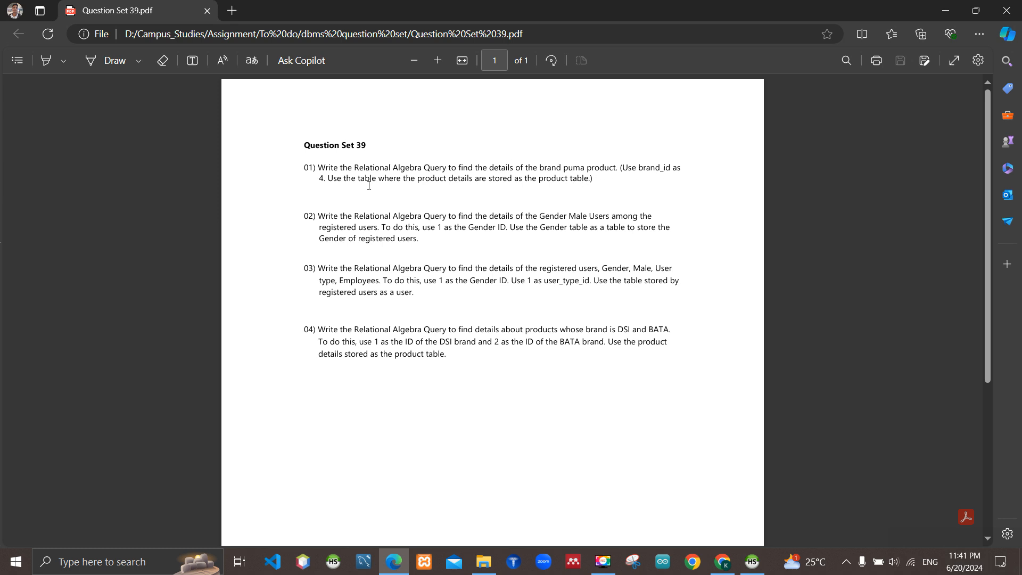
pyautogui.moveTo(384, 205)
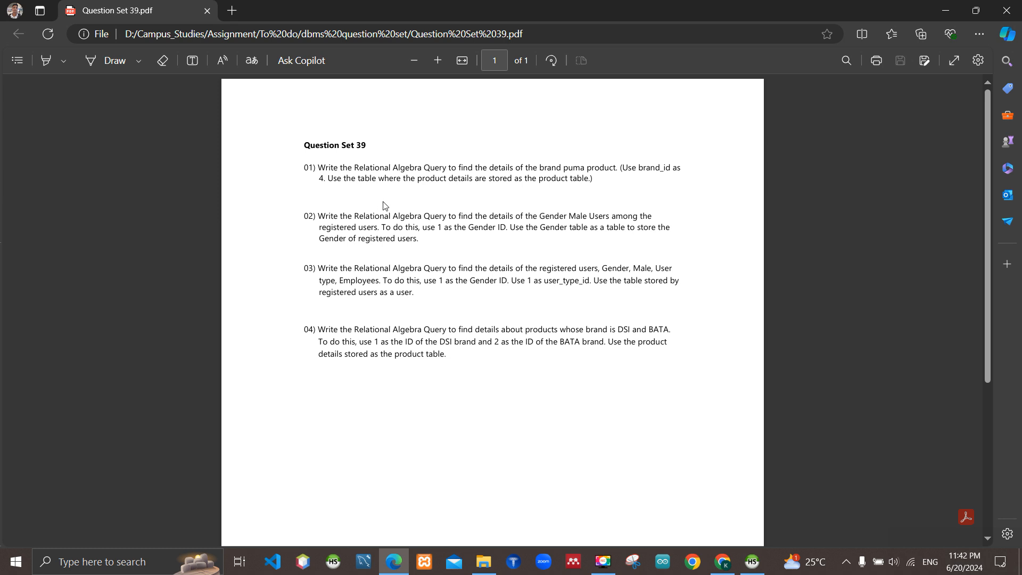
pyautogui.moveTo(542, 152)
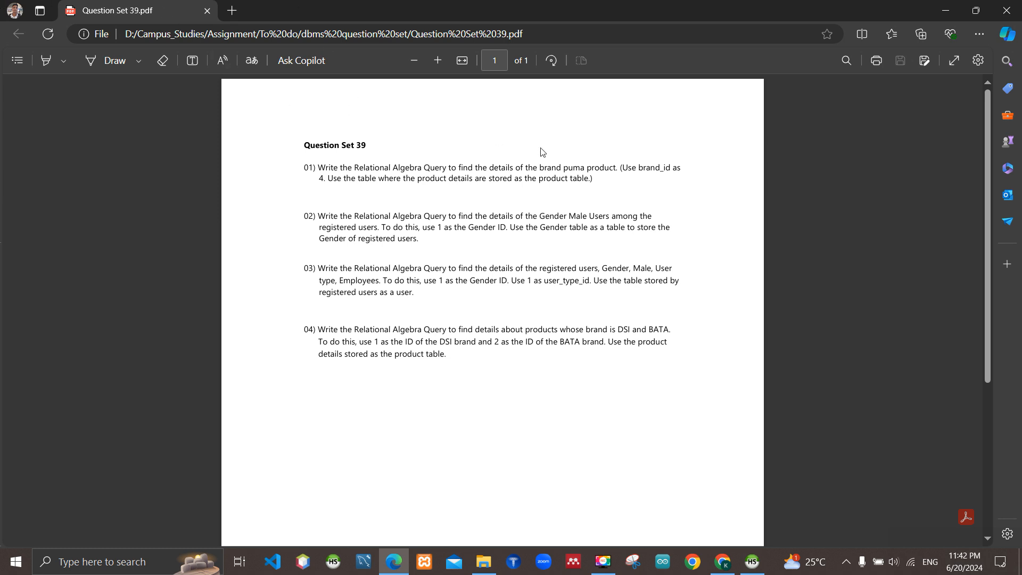
pyautogui.moveTo(375, 212)
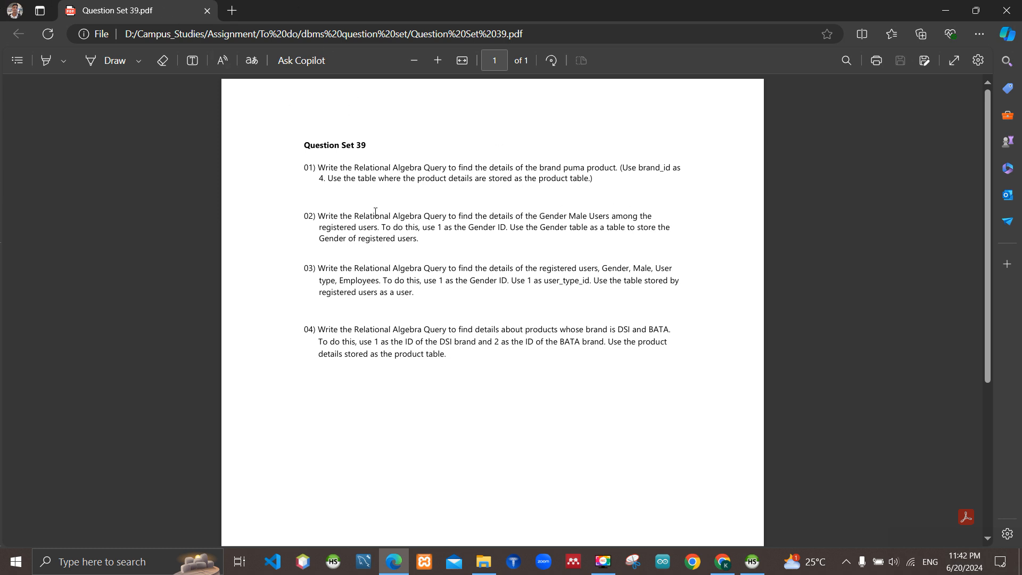
pyautogui.moveTo(330, 216)
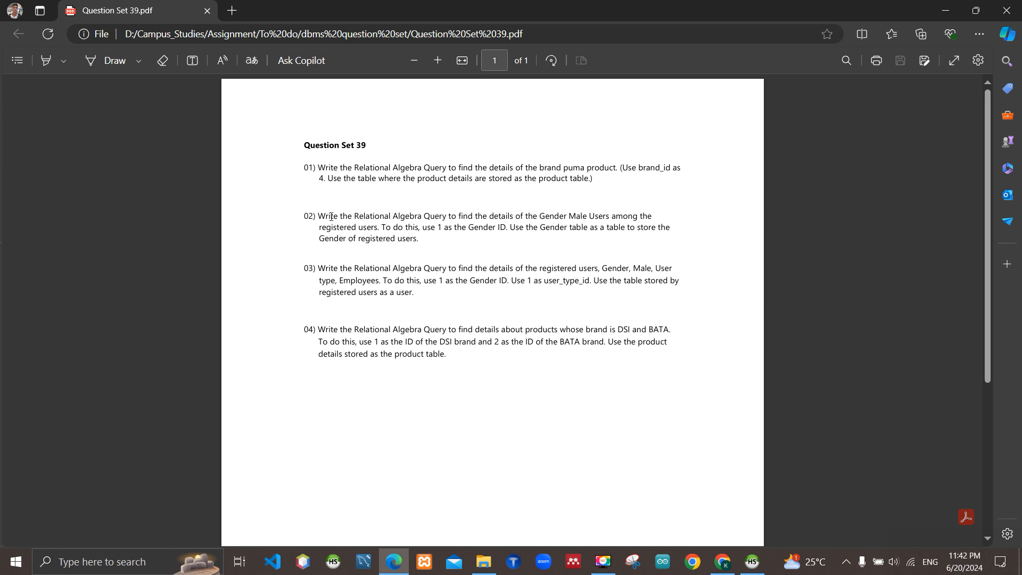
pyautogui.moveTo(443, 205)
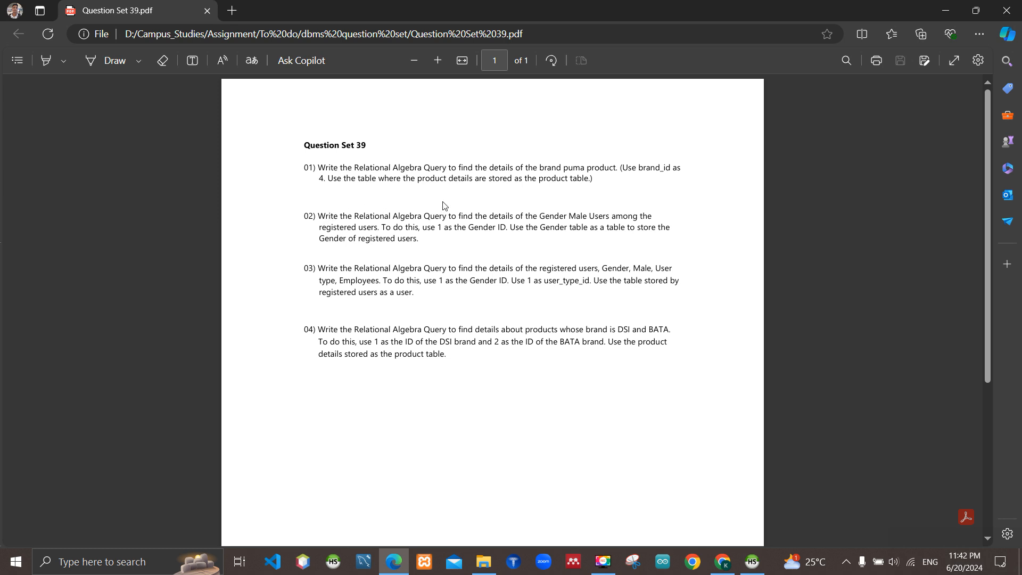
pyautogui.moveTo(563, 223)
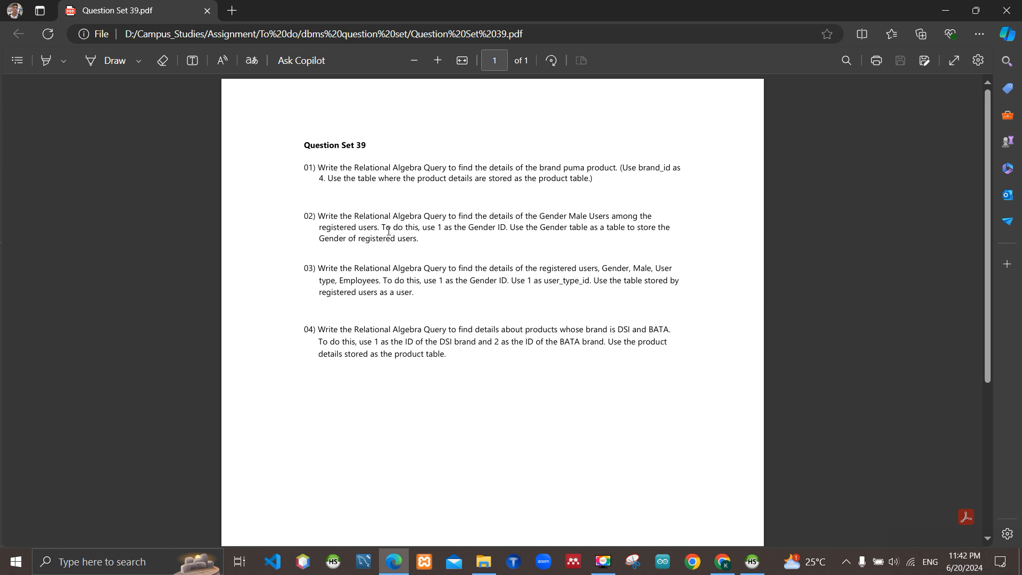
pyautogui.moveTo(481, 231)
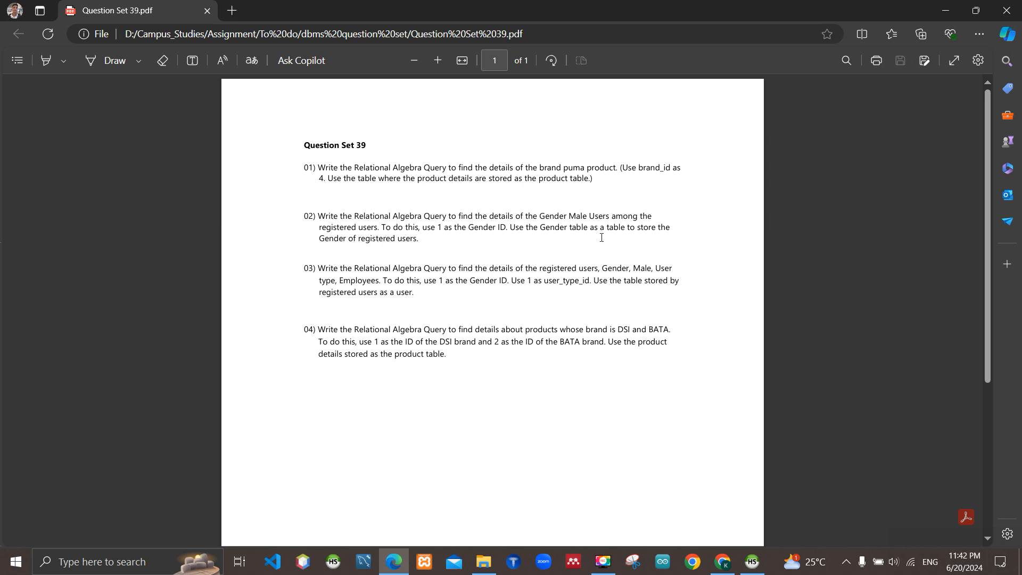
pyautogui.moveTo(401, 242)
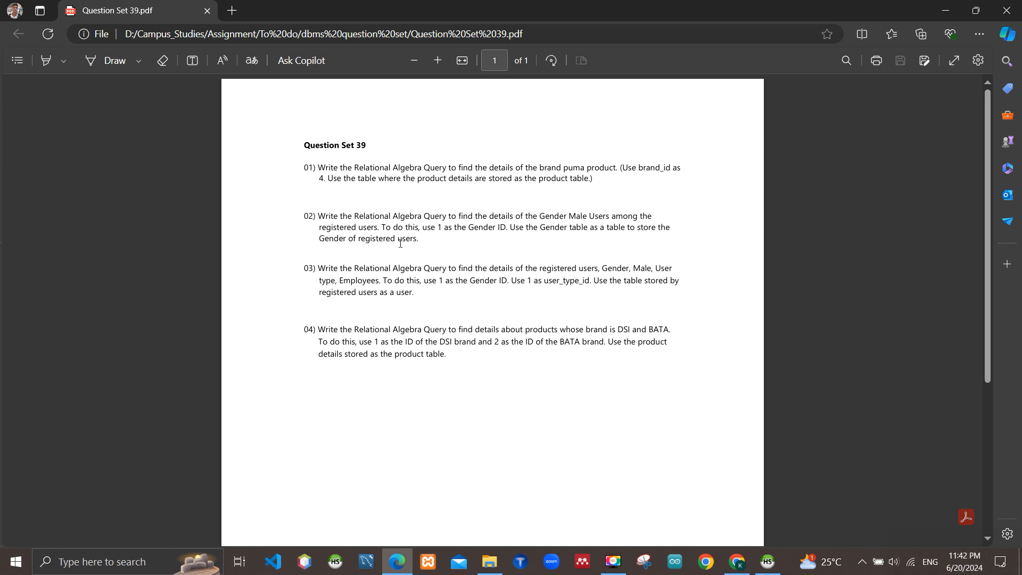
pyautogui.moveTo(420, 240)
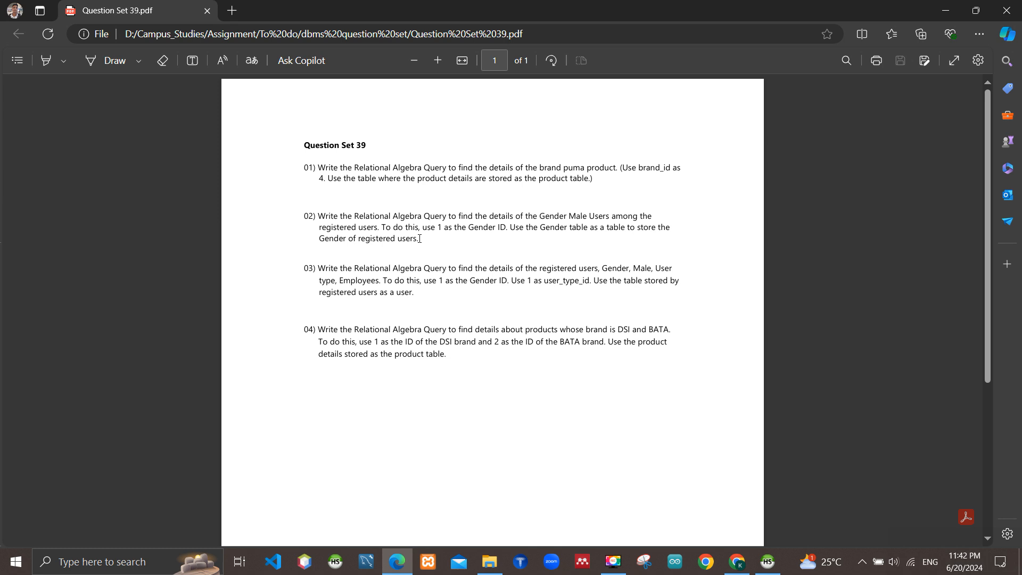
pyautogui.moveTo(338, 270)
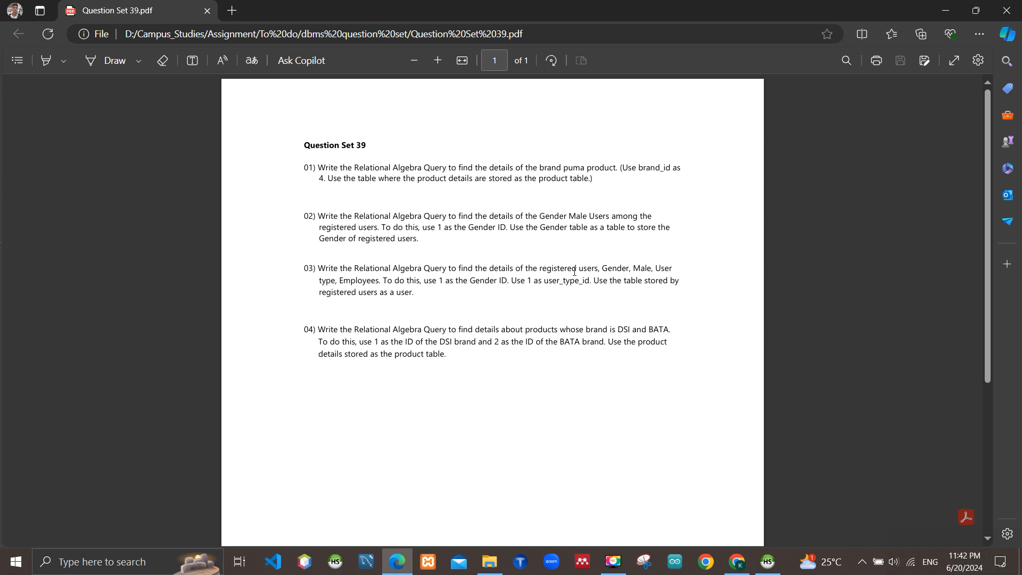
pyautogui.moveTo(588, 279)
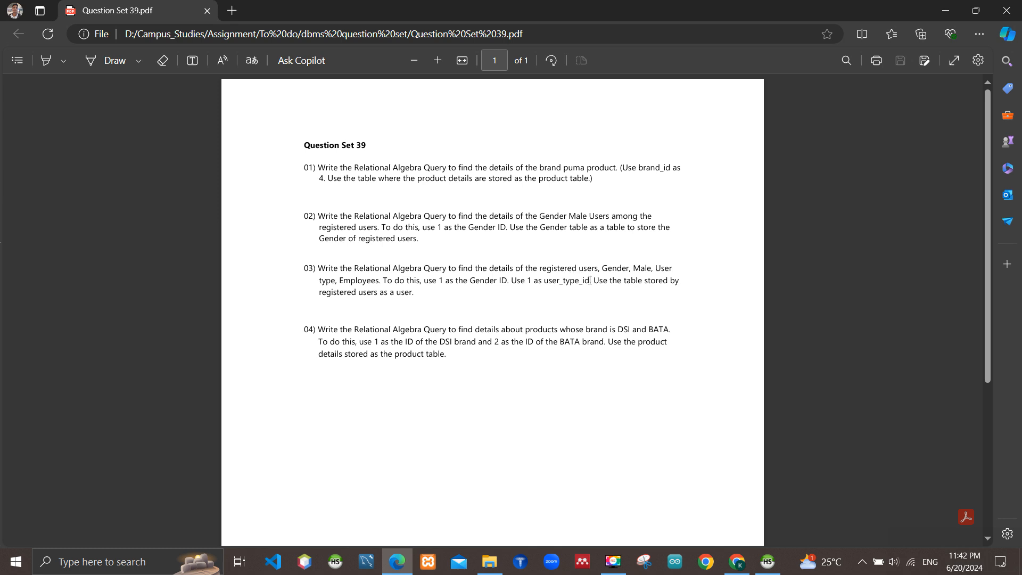
pyautogui.moveTo(382, 310)
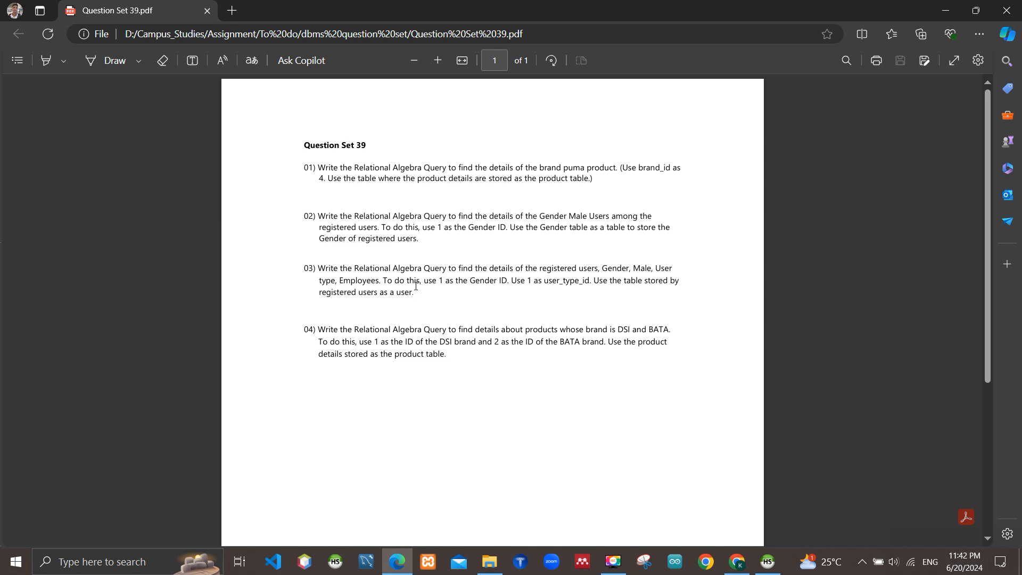
pyautogui.moveTo(503, 287)
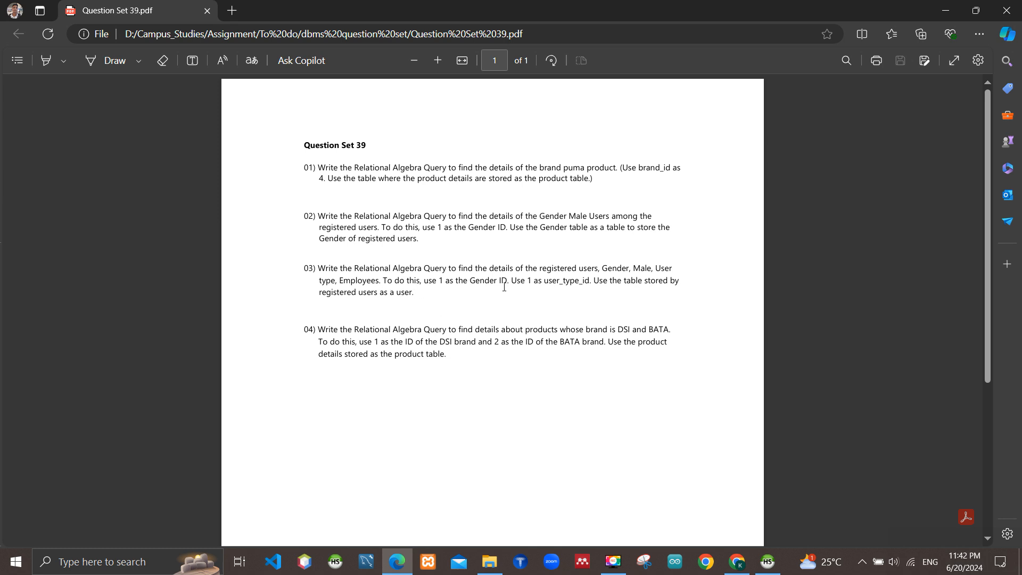
pyautogui.moveTo(530, 302)
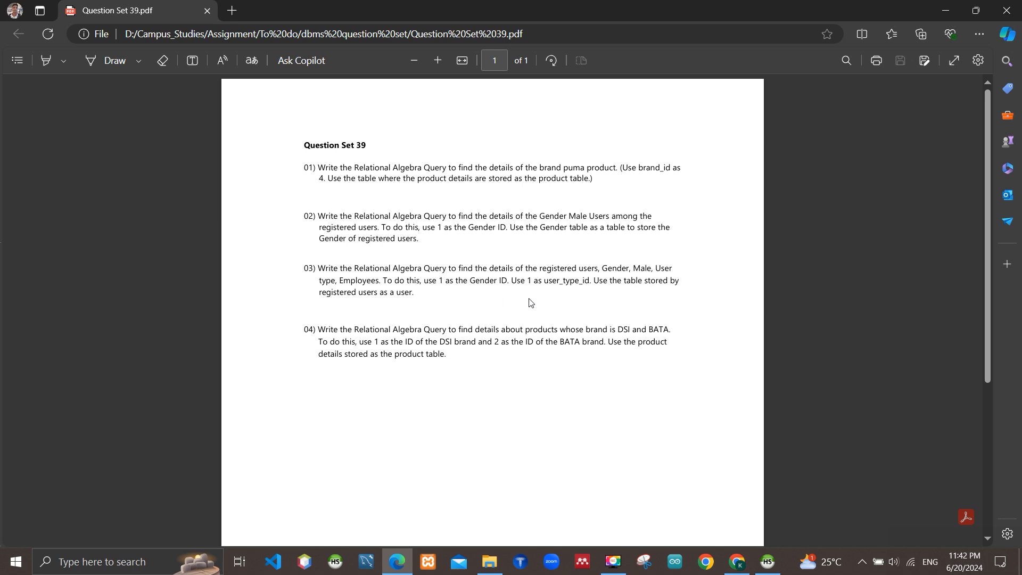
pyautogui.moveTo(572, 309)
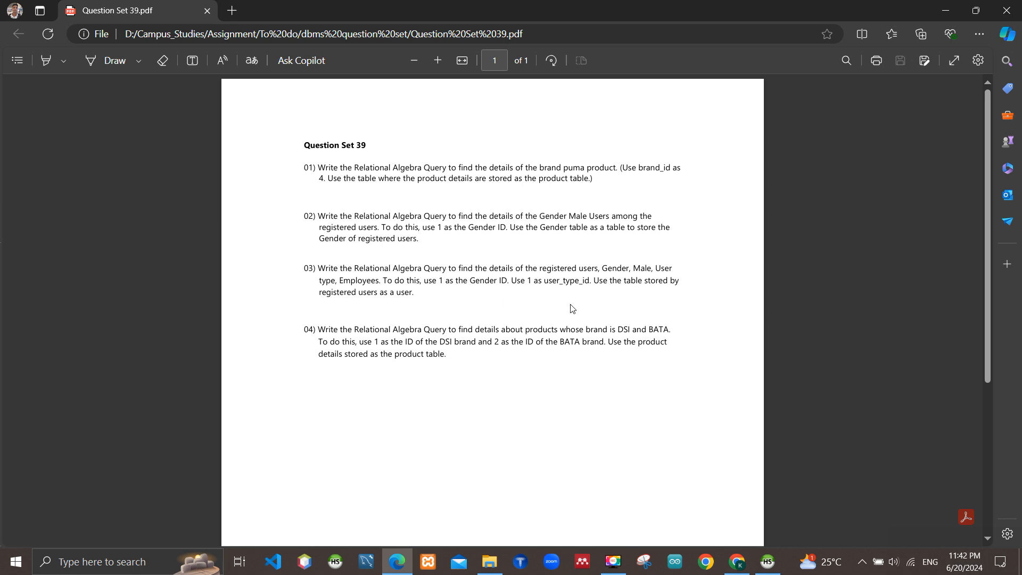
pyautogui.moveTo(389, 297)
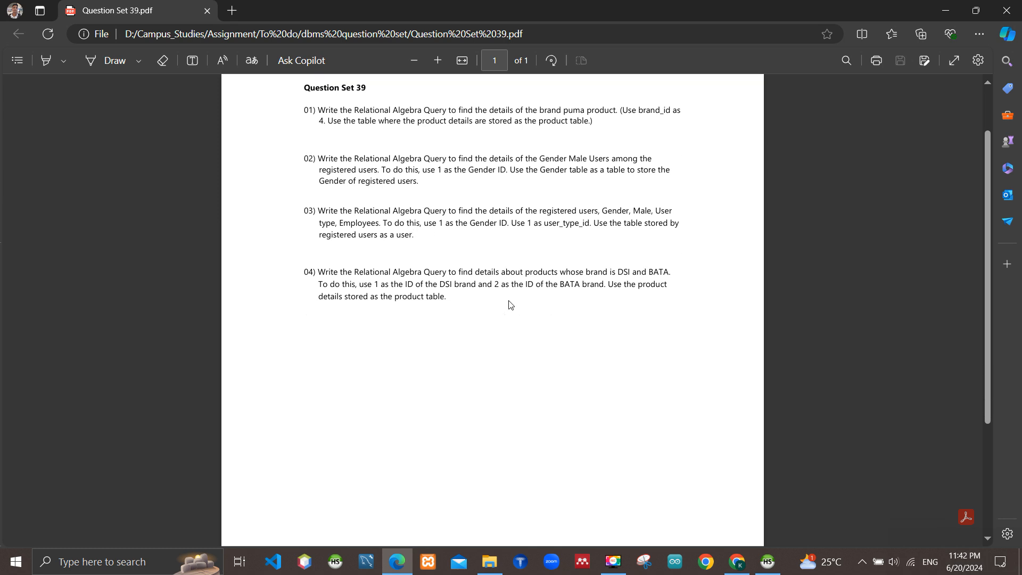
pyautogui.scroll(3)
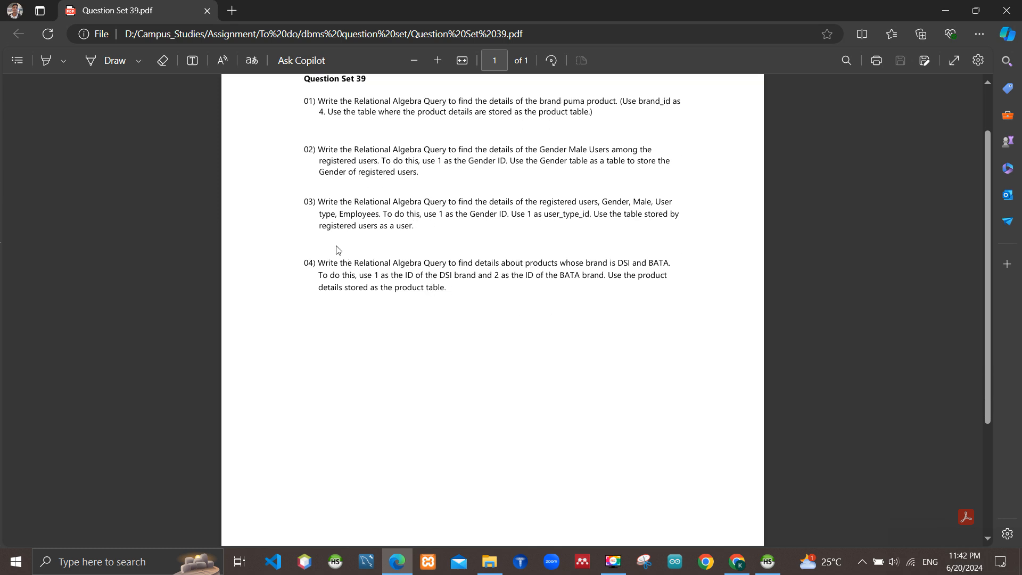
pyautogui.moveTo(447, 275)
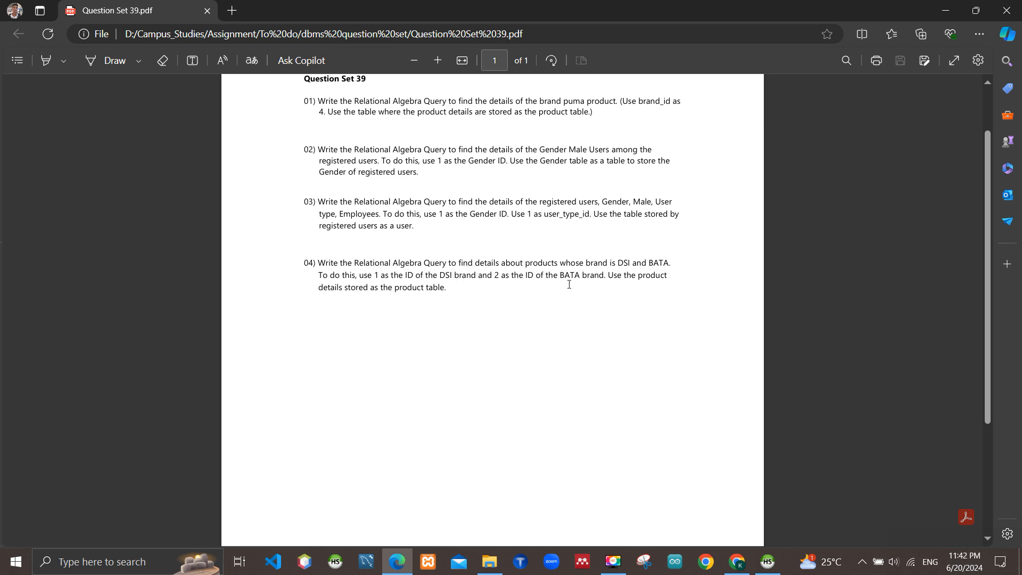
pyautogui.moveTo(648, 281)
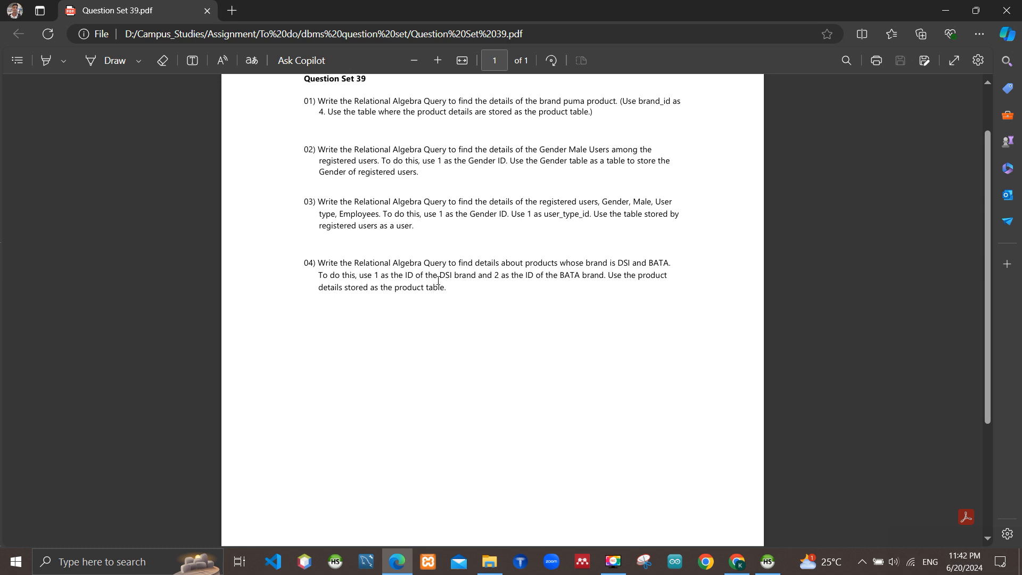
pyautogui.moveTo(522, 286)
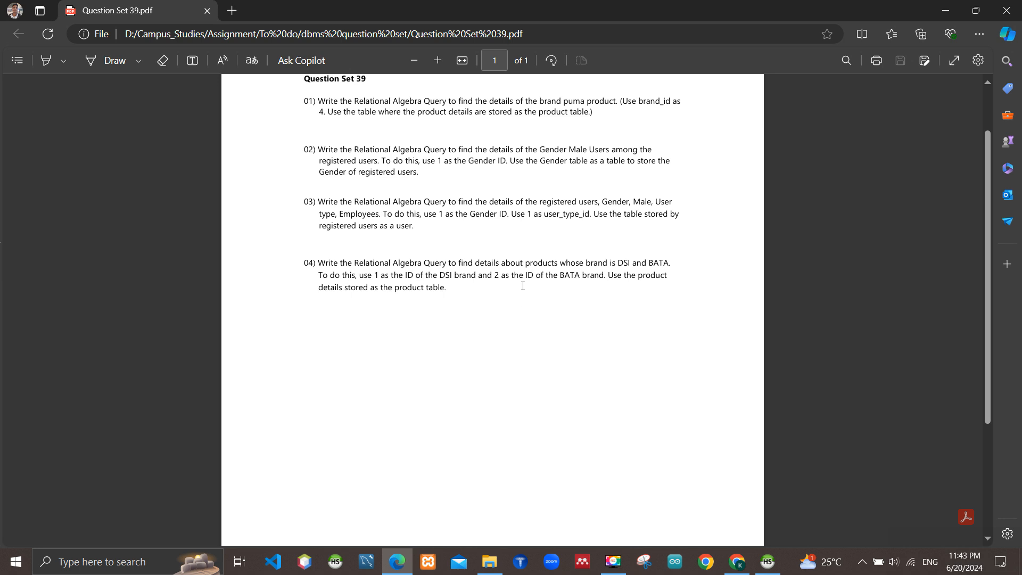
pyautogui.moveTo(605, 307)
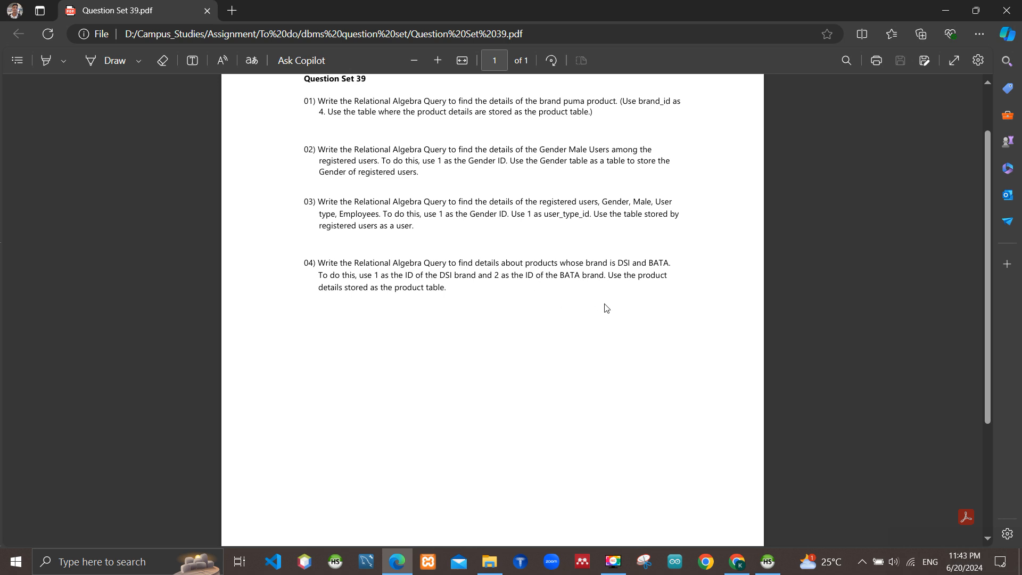
pyautogui.moveTo(367, 303)
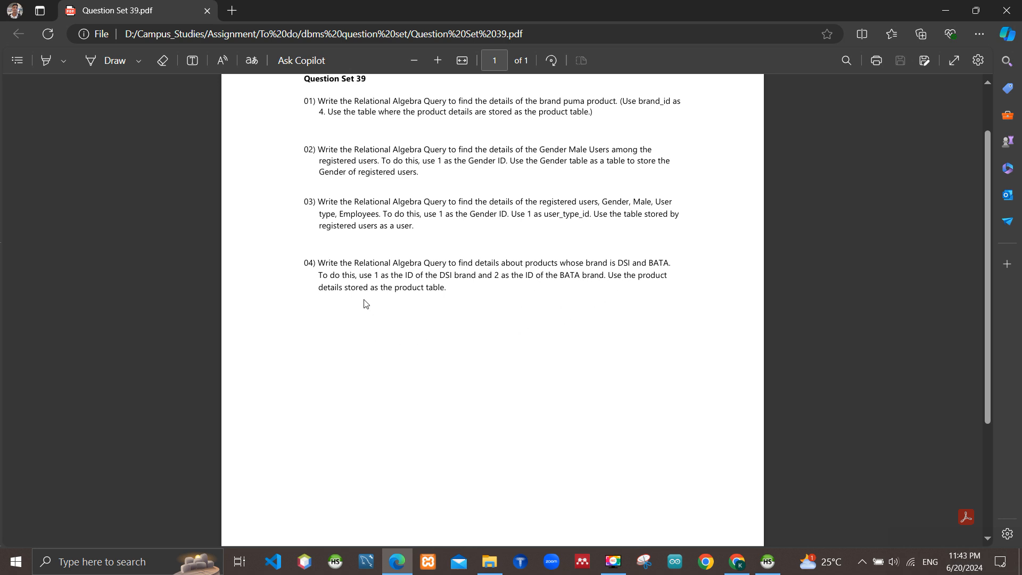
pyautogui.moveTo(399, 292)
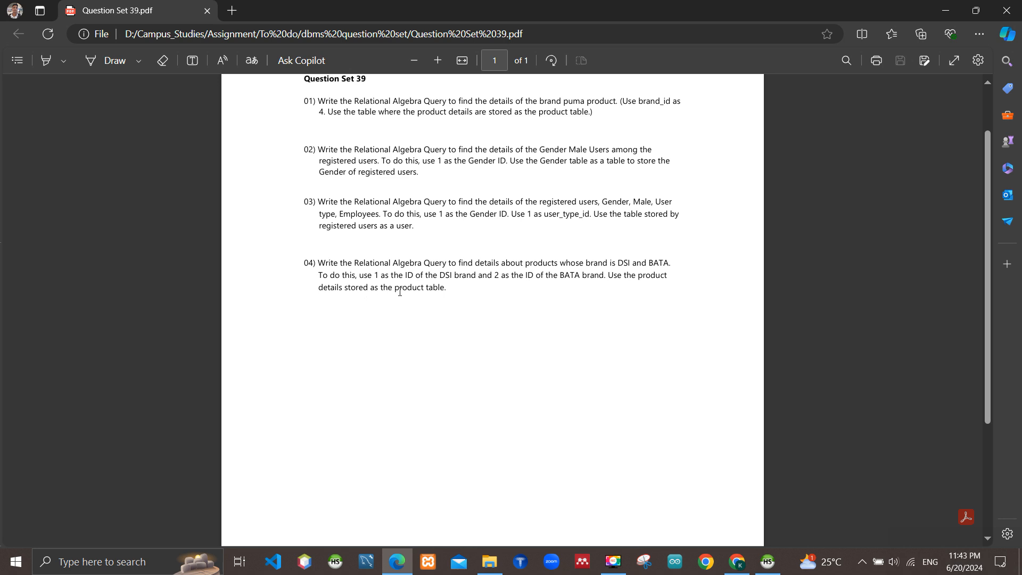
pyautogui.moveTo(922, 21)
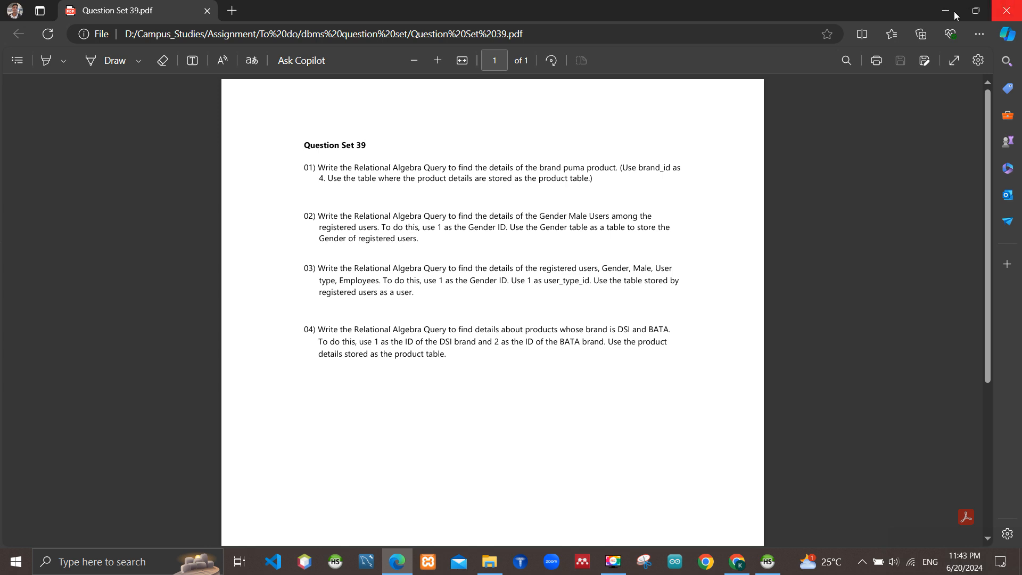
pyautogui.moveTo(944, 11)
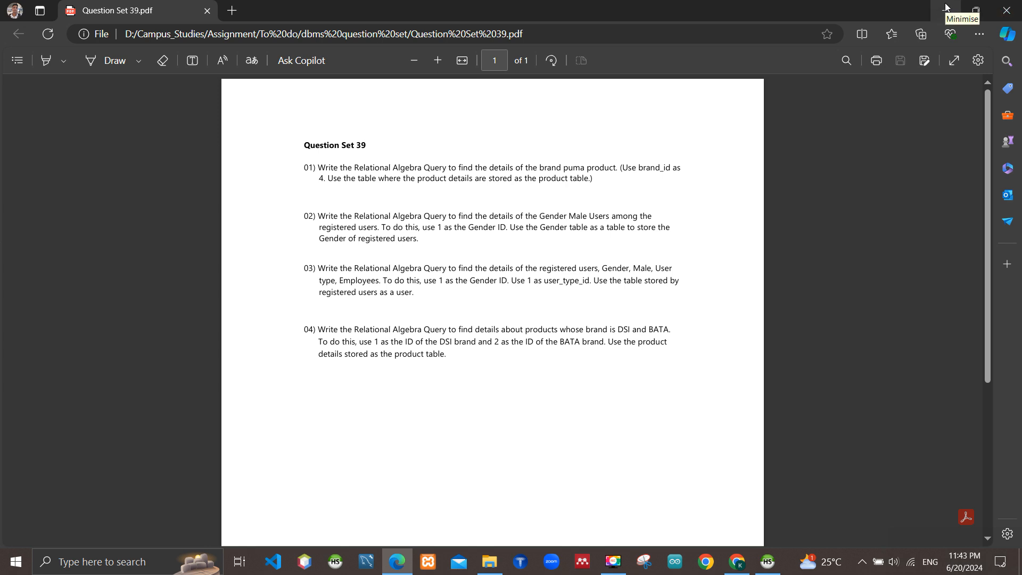
# Minimise Edge, launch PowerPoint via taskbar search and start a Blank Presentation.
pyautogui.click(947, 12)
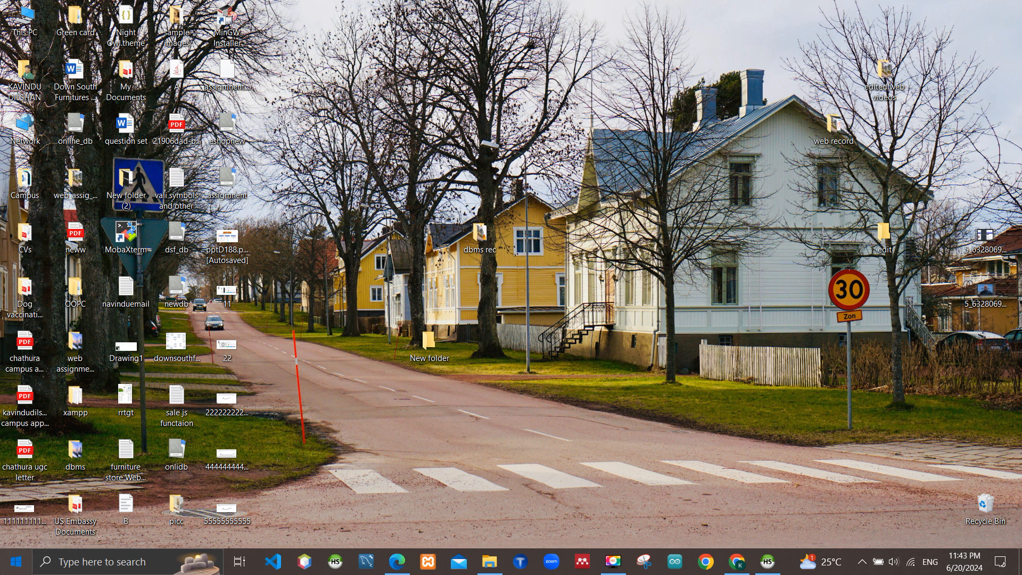
pyautogui.write('powerPoint')
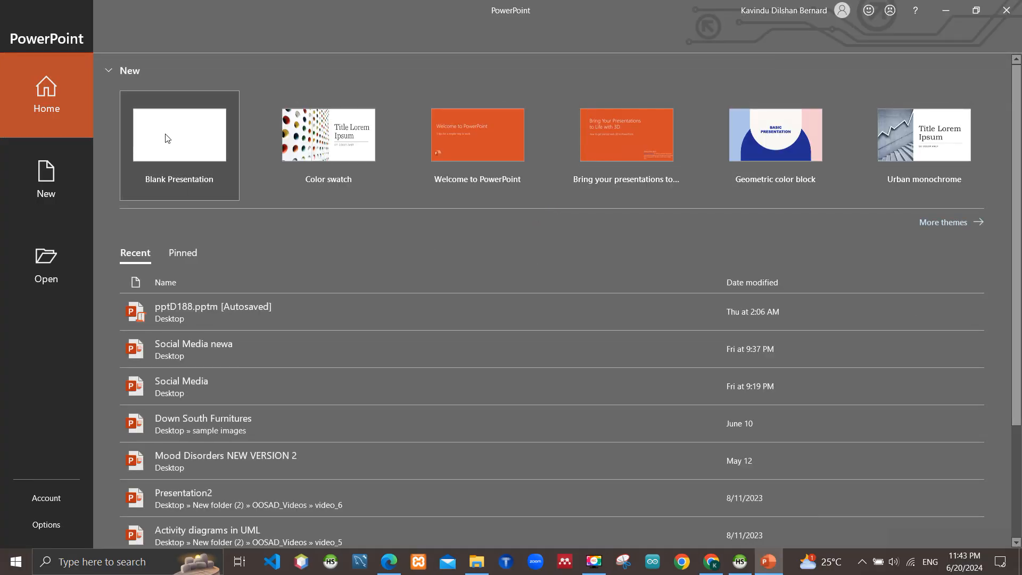
pyautogui.click(179, 135)
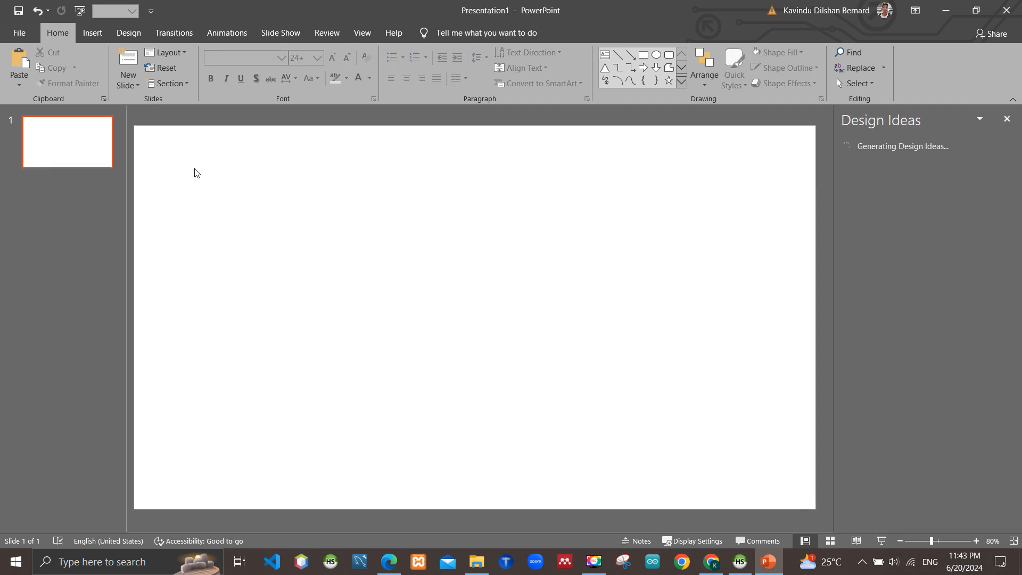
# Insert a text box near the top-left of slide 1 with a larger font size.
pyautogui.click(92, 33)
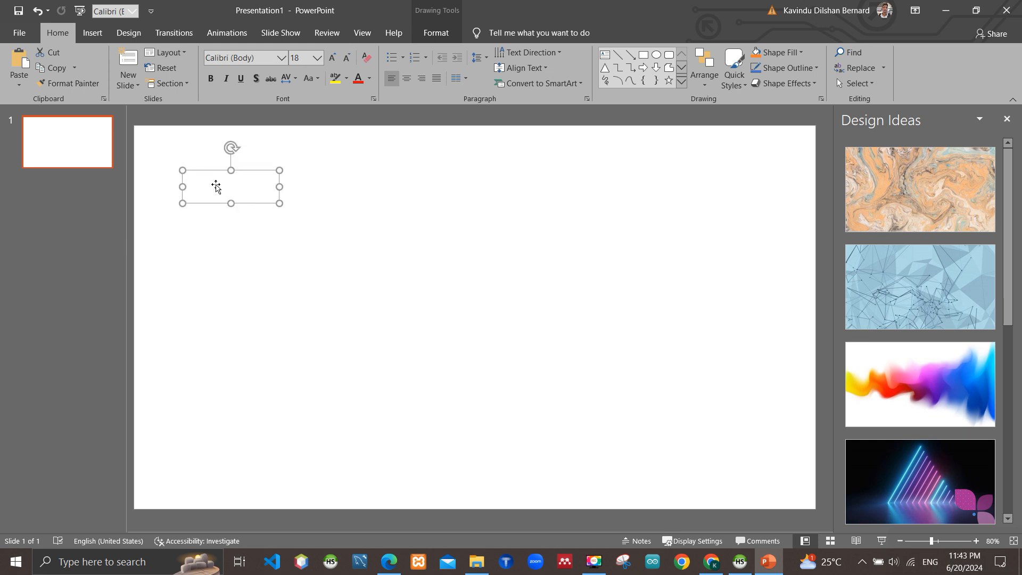
pyautogui.click(317, 58)
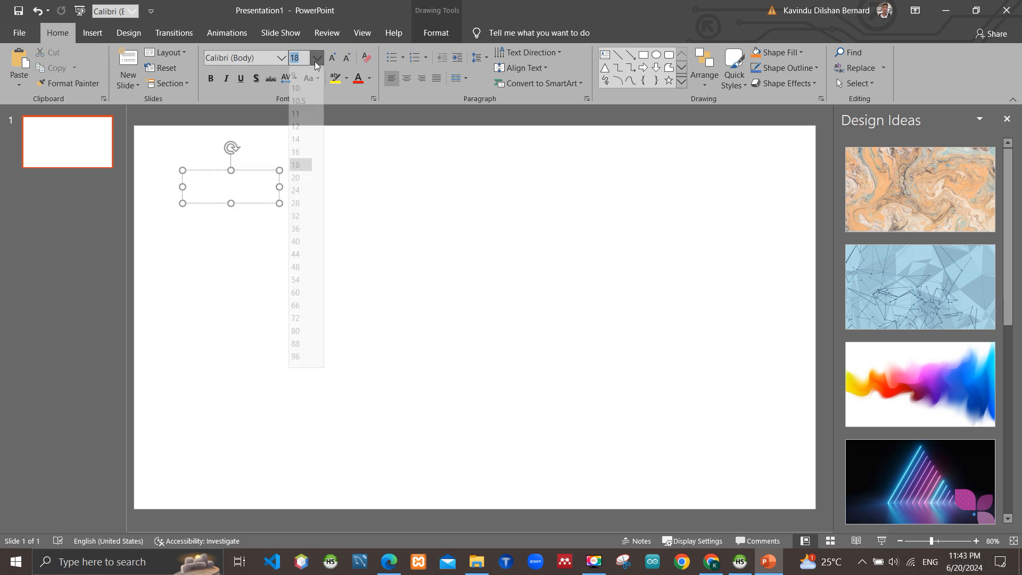
pyautogui.click(295, 228)
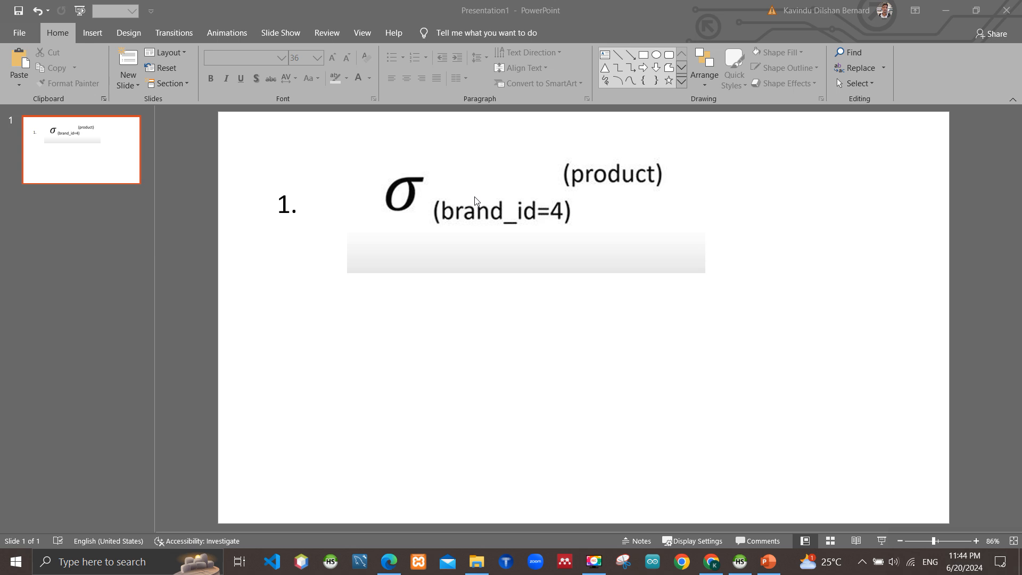
pyautogui.moveTo(439, 129)
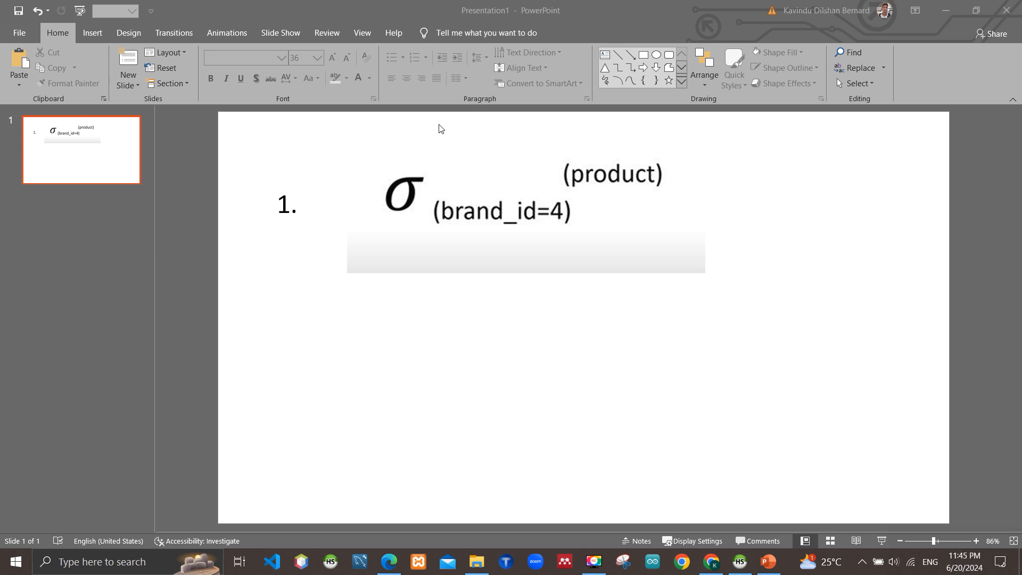
pyautogui.moveTo(578, 199)
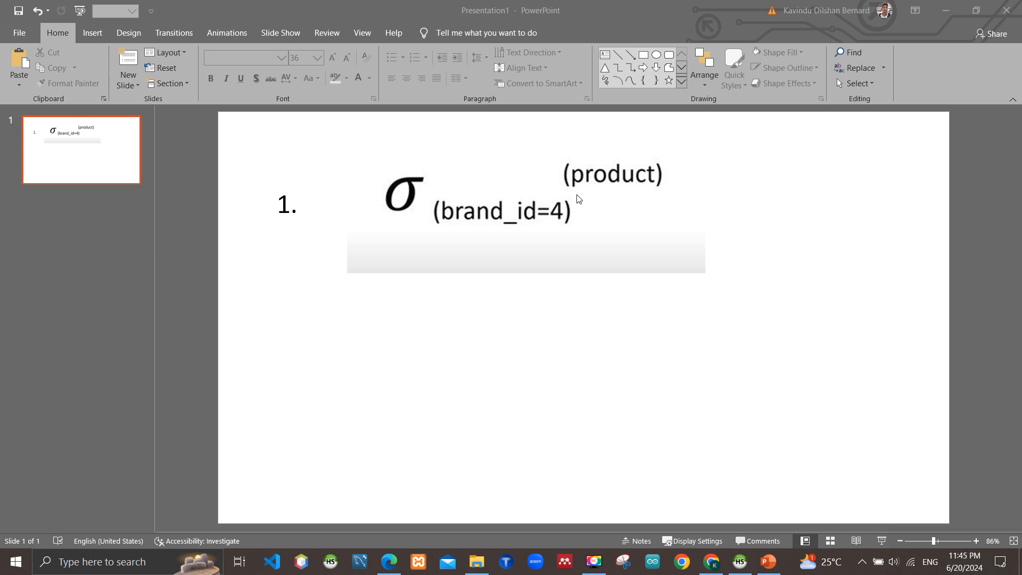
pyautogui.moveTo(544, 217)
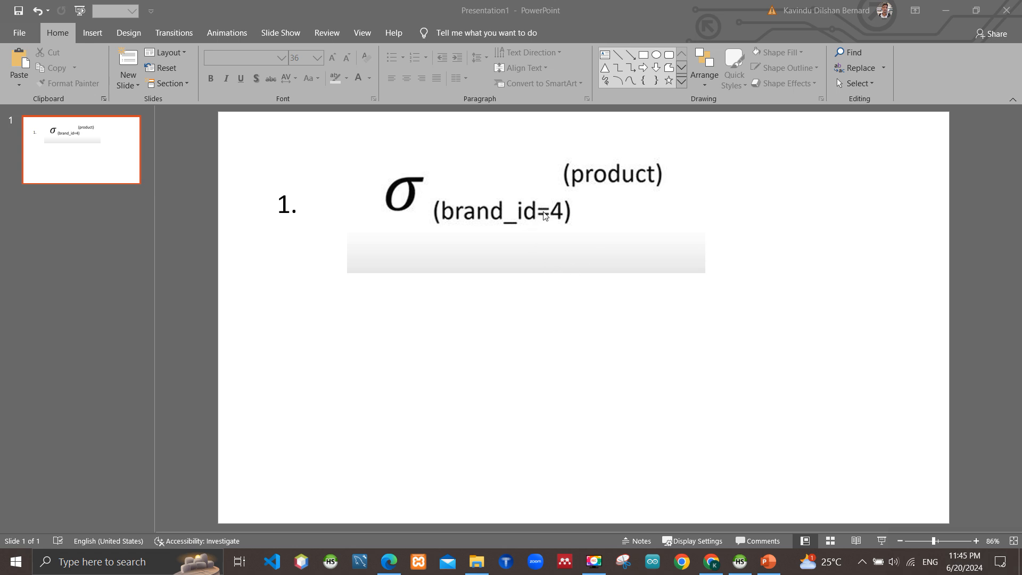
pyautogui.moveTo(498, 298)
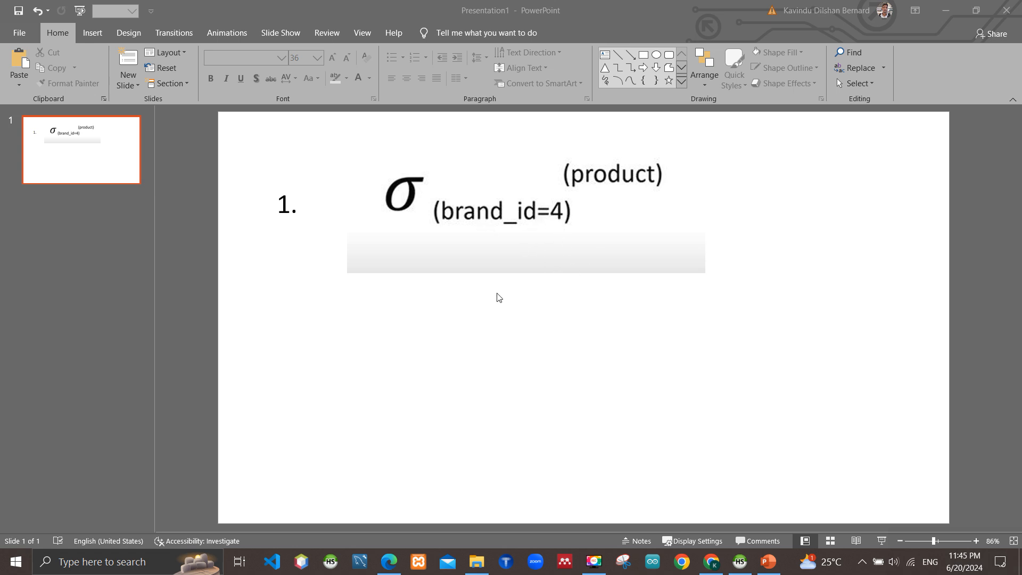
pyautogui.moveTo(394, 195)
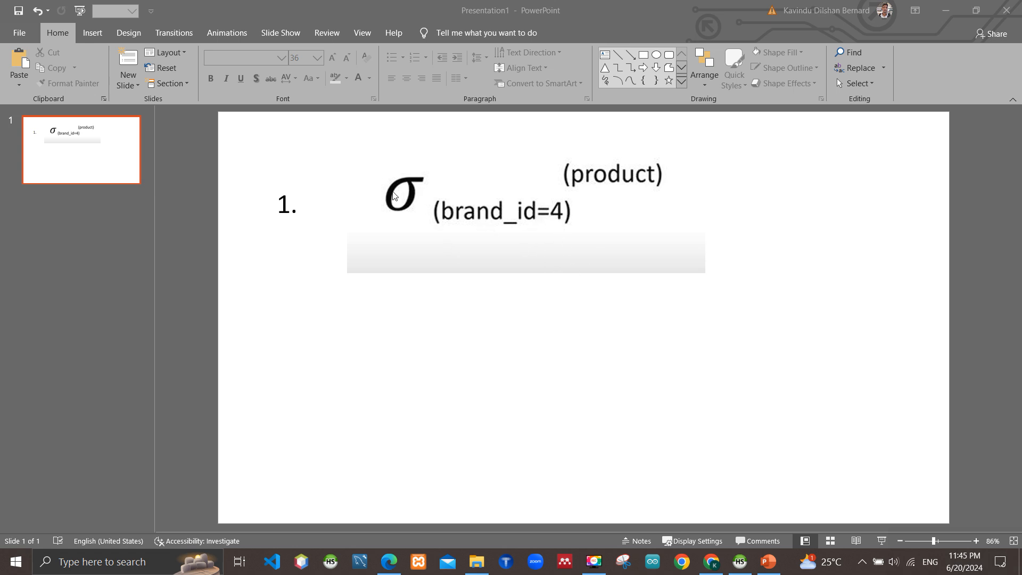
pyautogui.moveTo(411, 210)
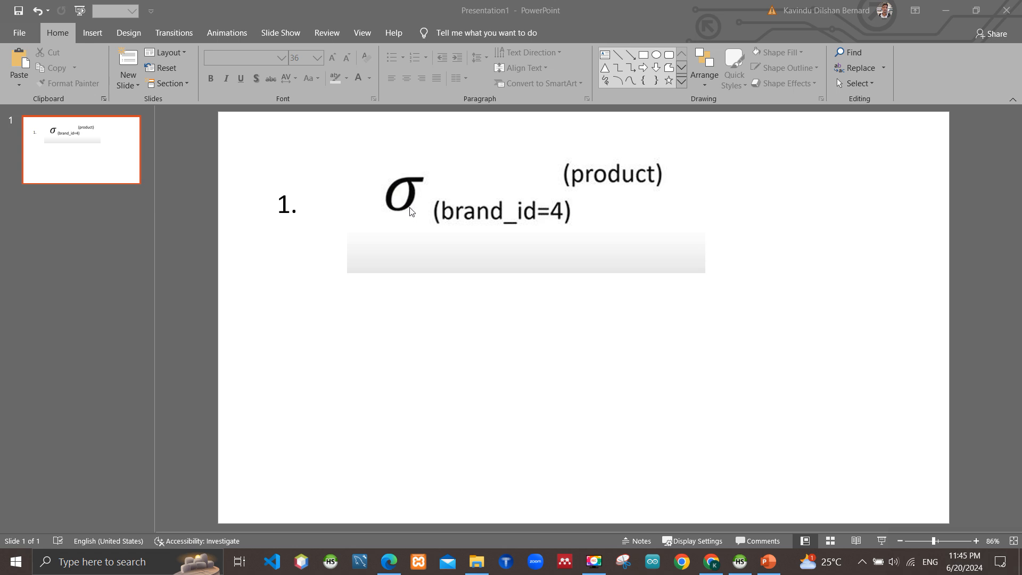
pyautogui.moveTo(751, 522)
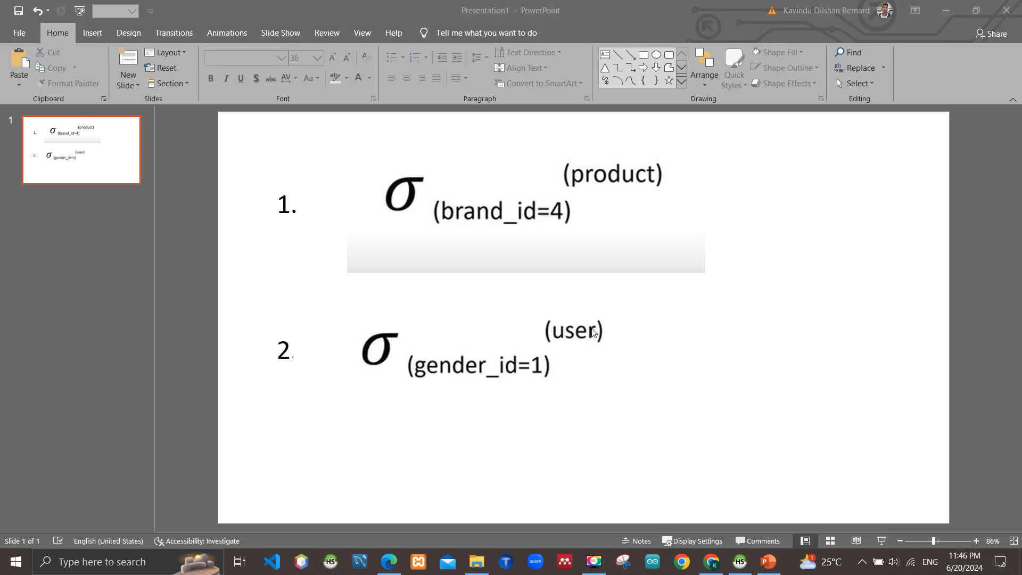
pyautogui.moveTo(549, 332)
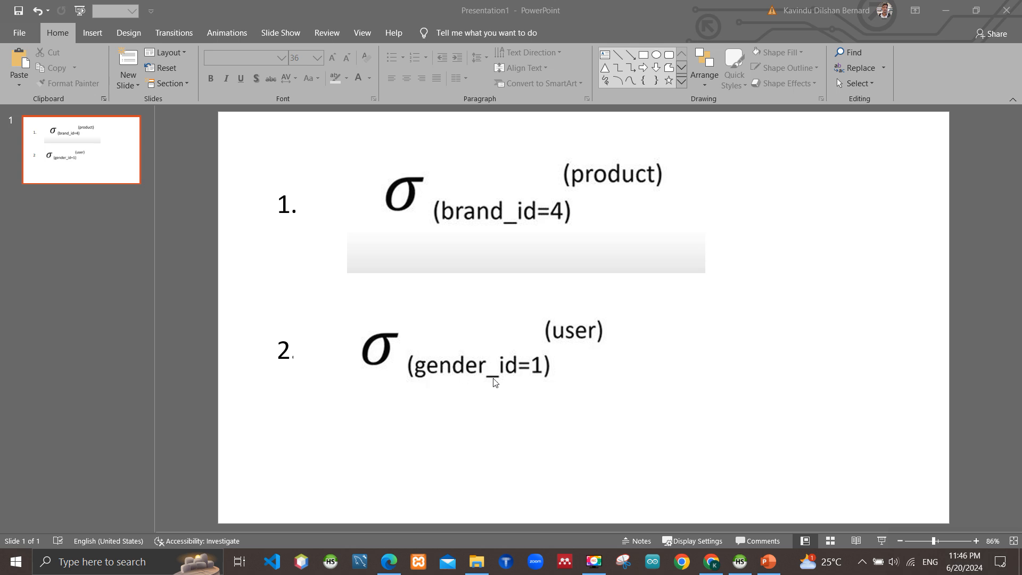
pyautogui.moveTo(878, 454)
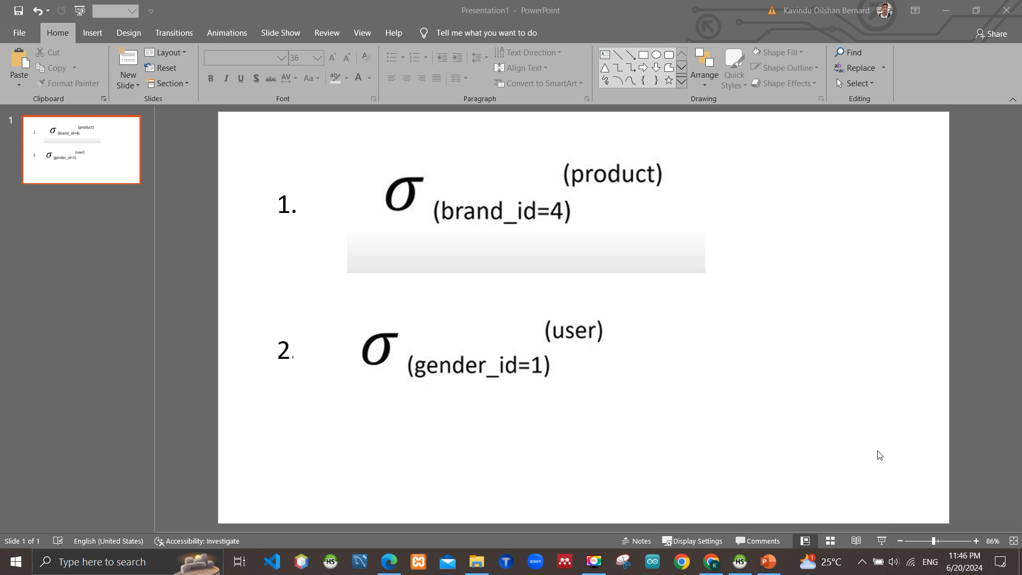
pyautogui.moveTo(295, 358)
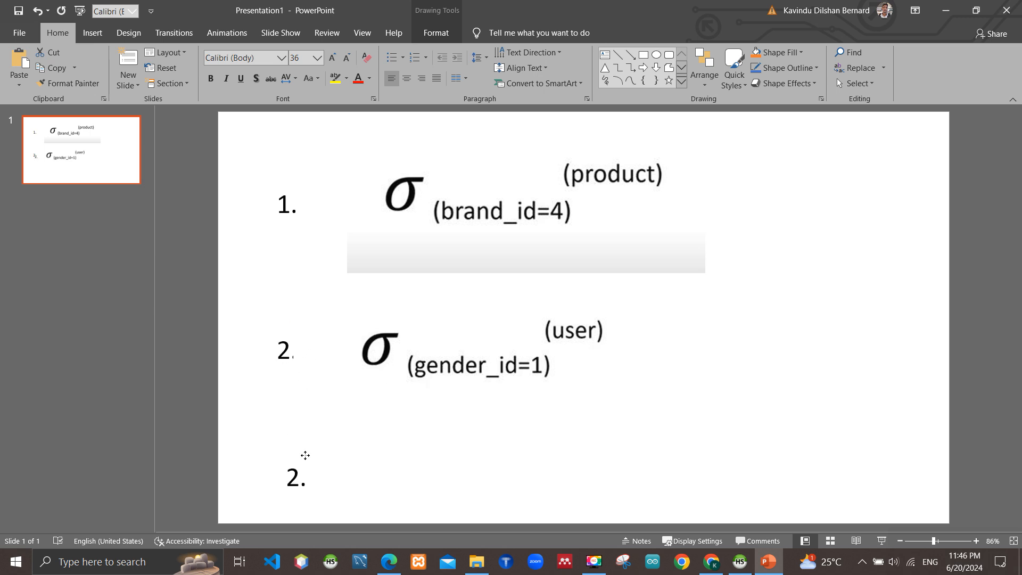
# Insert a new second slide and remove its empty title placeholder.
pyautogui.click(297, 477)
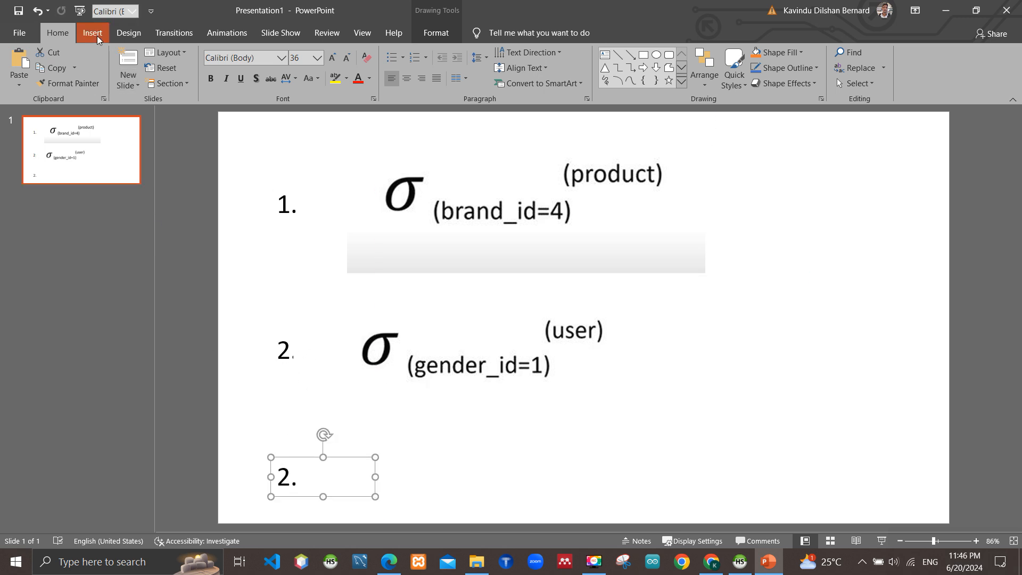
pyautogui.click(18, 67)
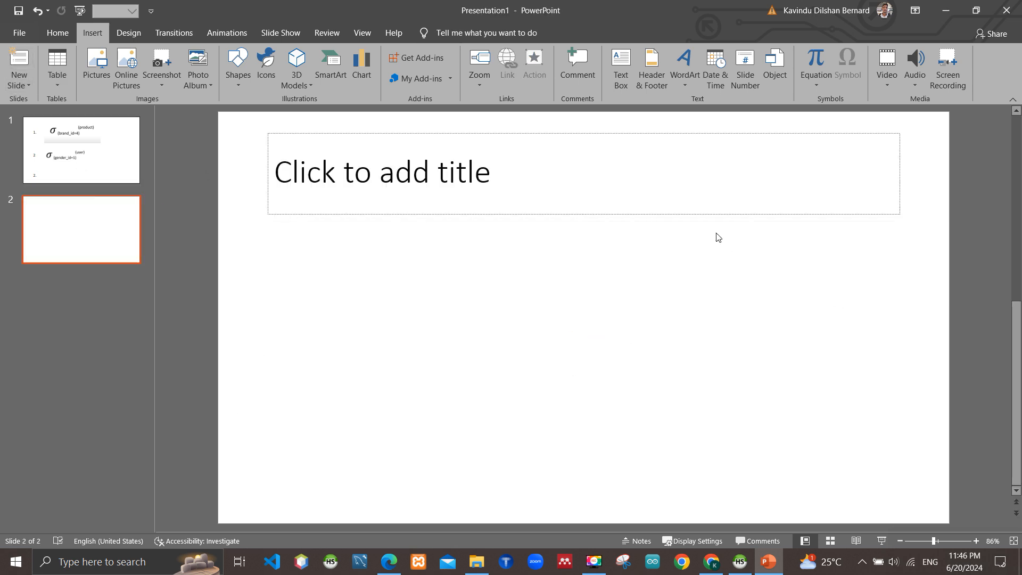
pyautogui.moveTo(501, 278)
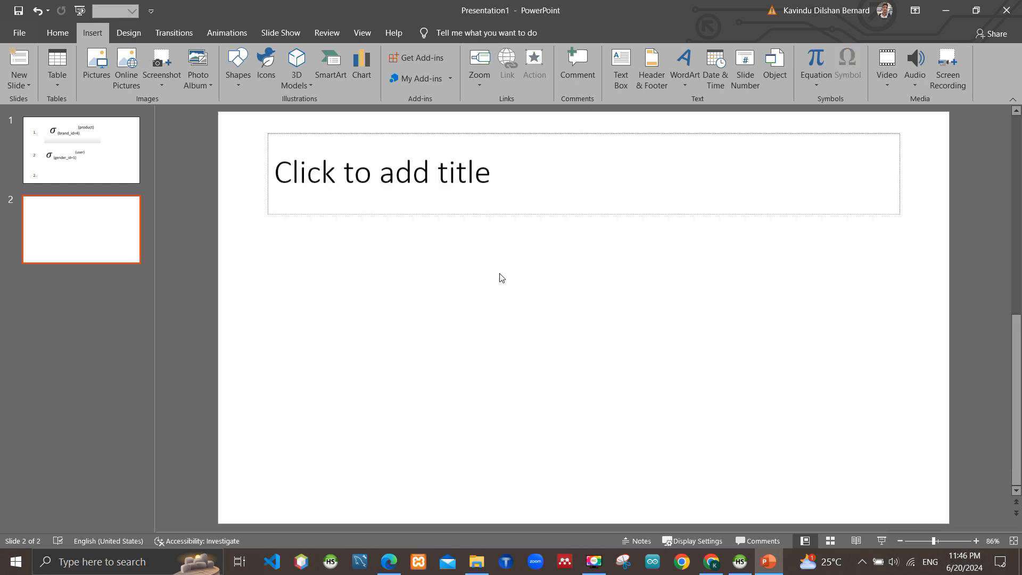
pyautogui.moveTo(254, 121)
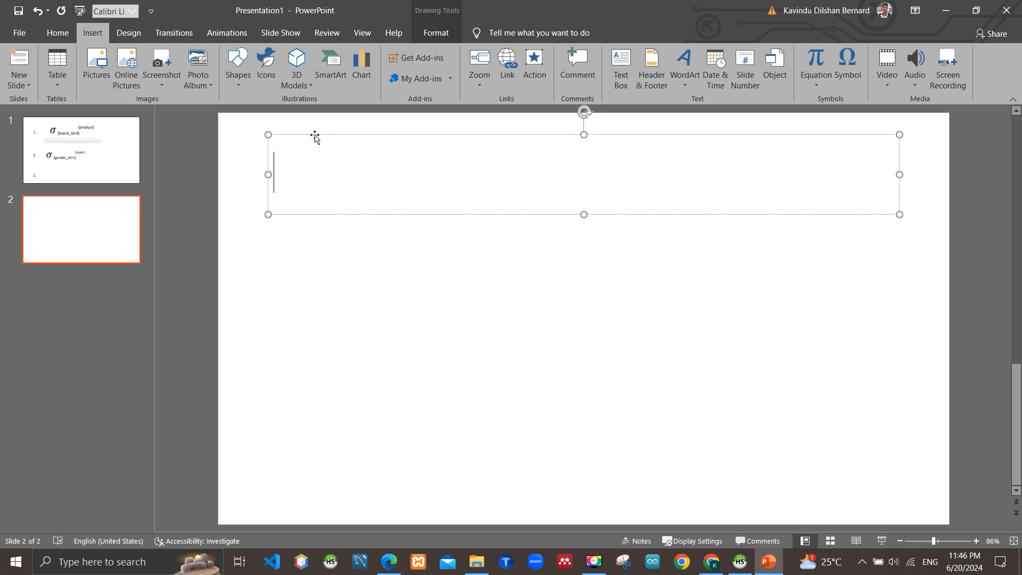
pyautogui.click(166, 143)
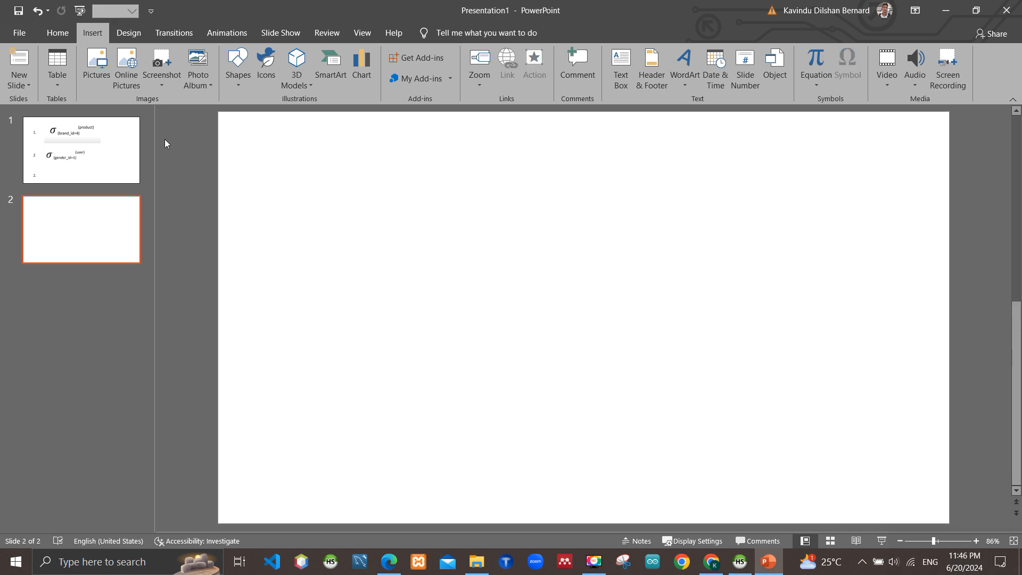
# Move the spare '2.' label from slide 1 onto slide 2 and renumber it 3.
pyautogui.click(81, 149)
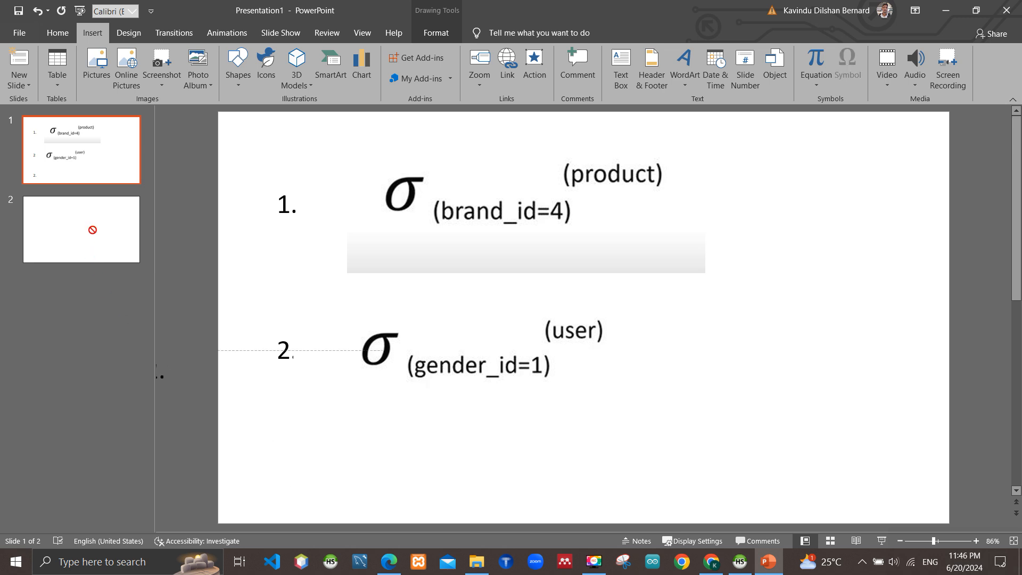
pyautogui.click(321, 477)
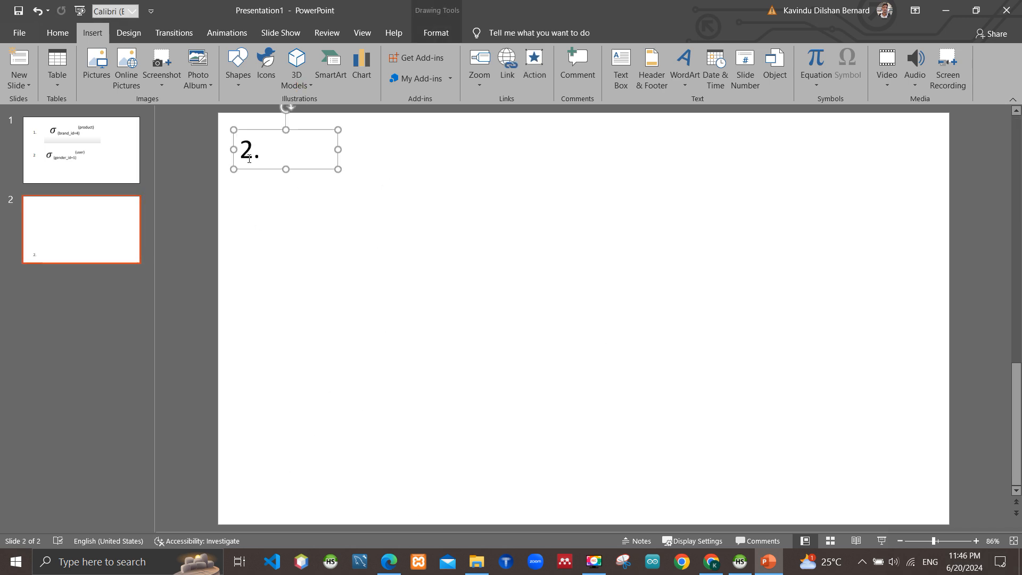
pyautogui.write('3')
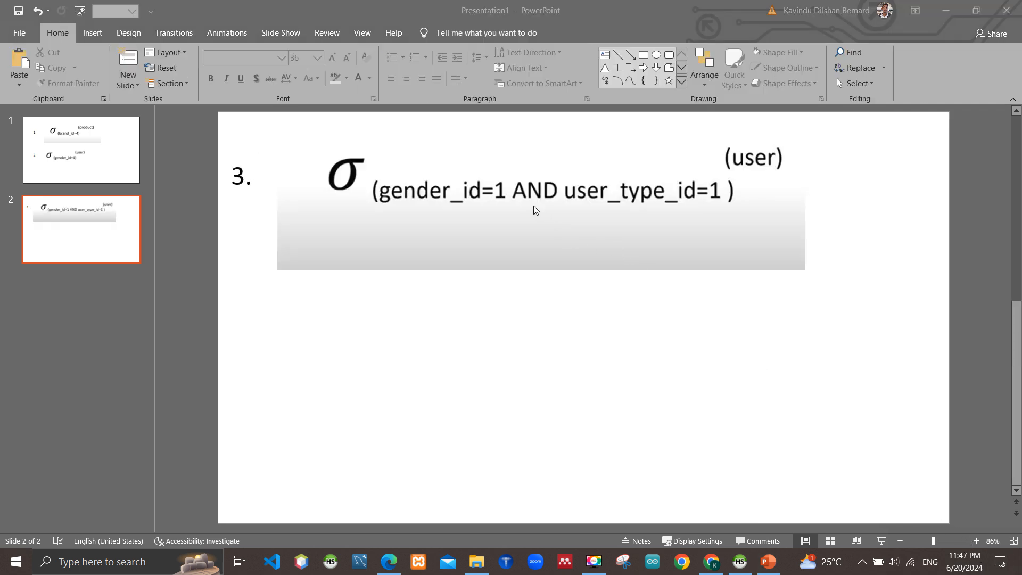
pyautogui.moveTo(724, 158)
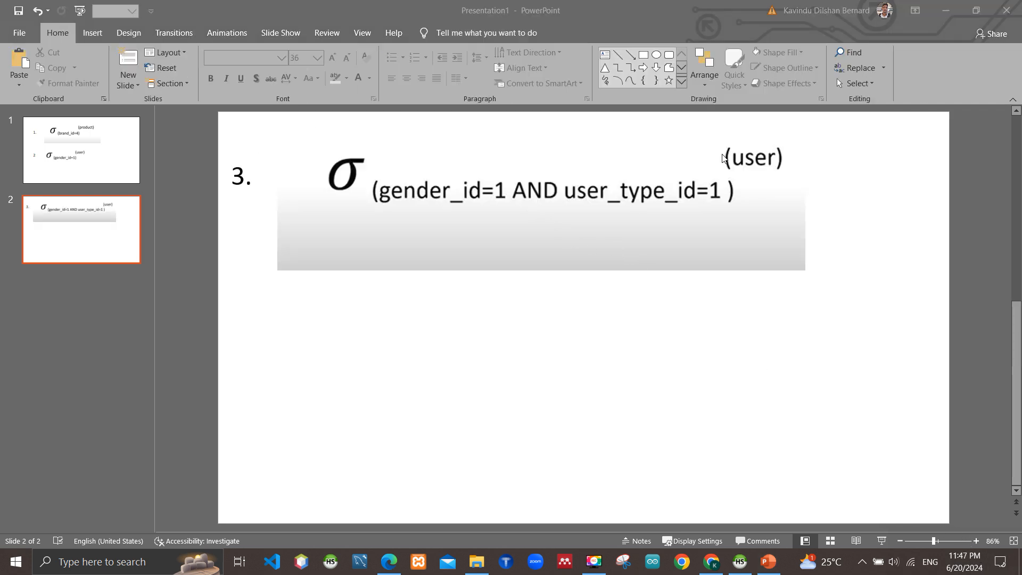
pyautogui.moveTo(672, 203)
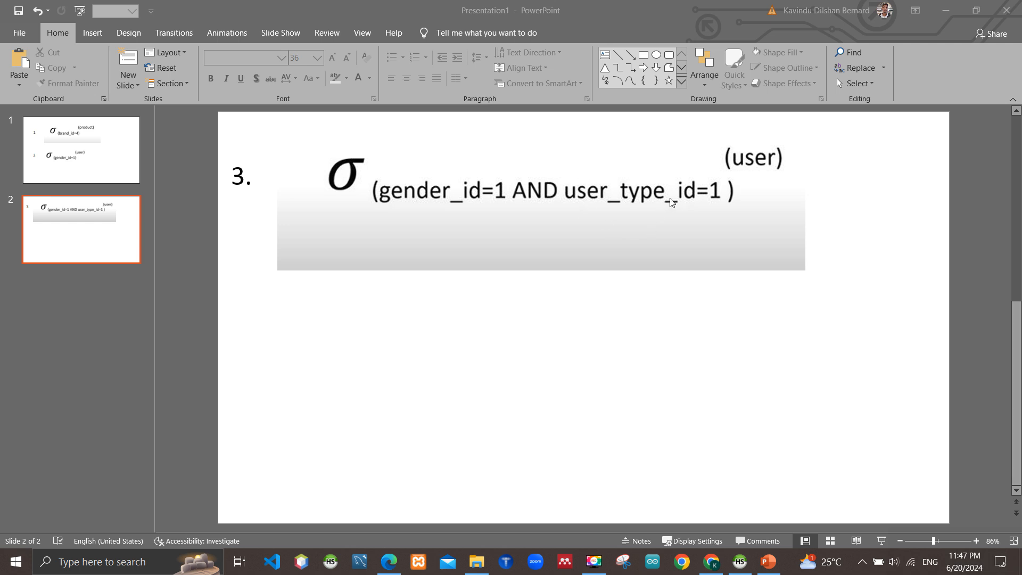
pyautogui.moveTo(423, 209)
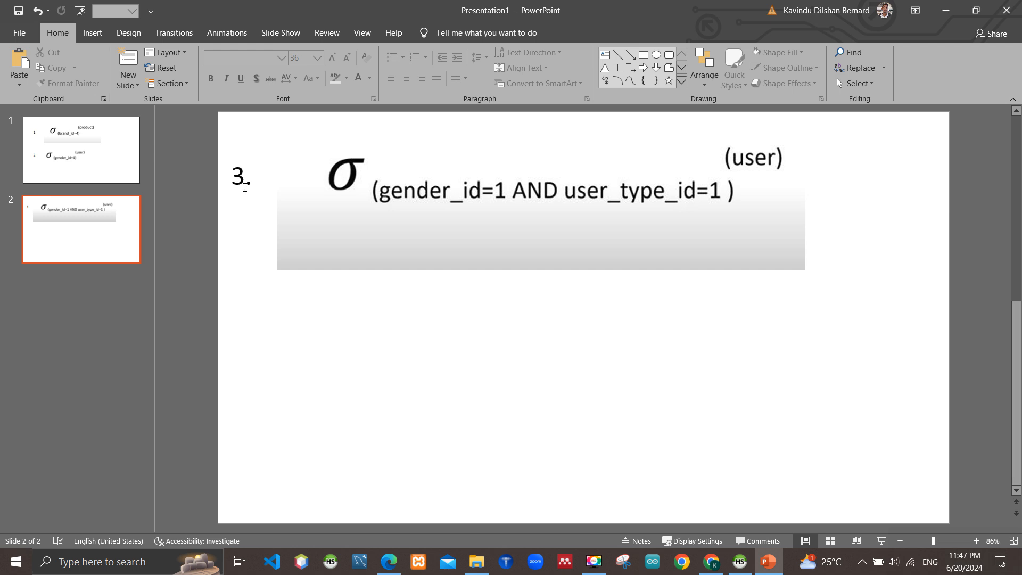
# Add '4. σ (brand_id=1,2) (product)' below expression 3, then review both slides.
pyautogui.click(241, 176)
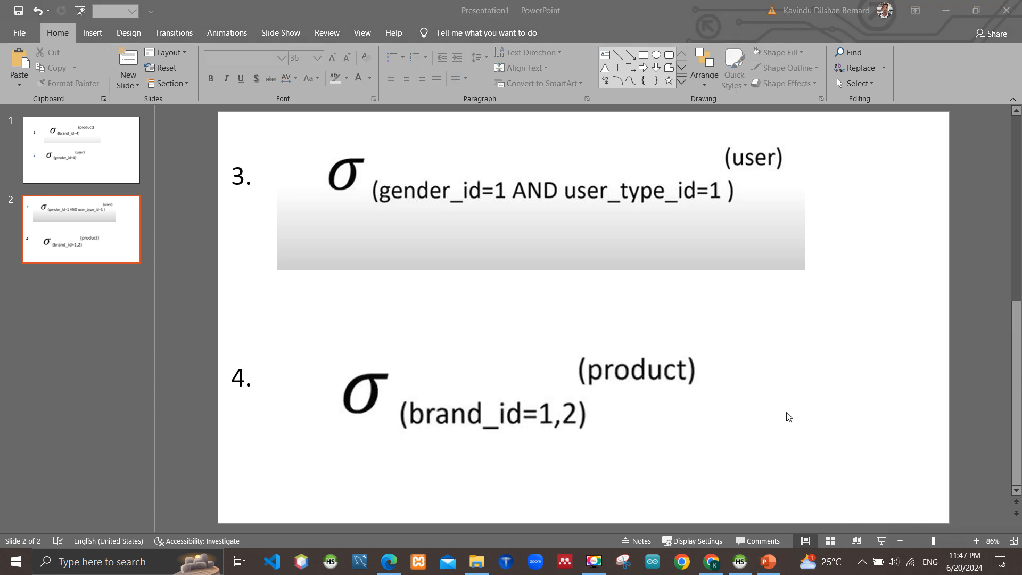
pyautogui.moveTo(559, 375)
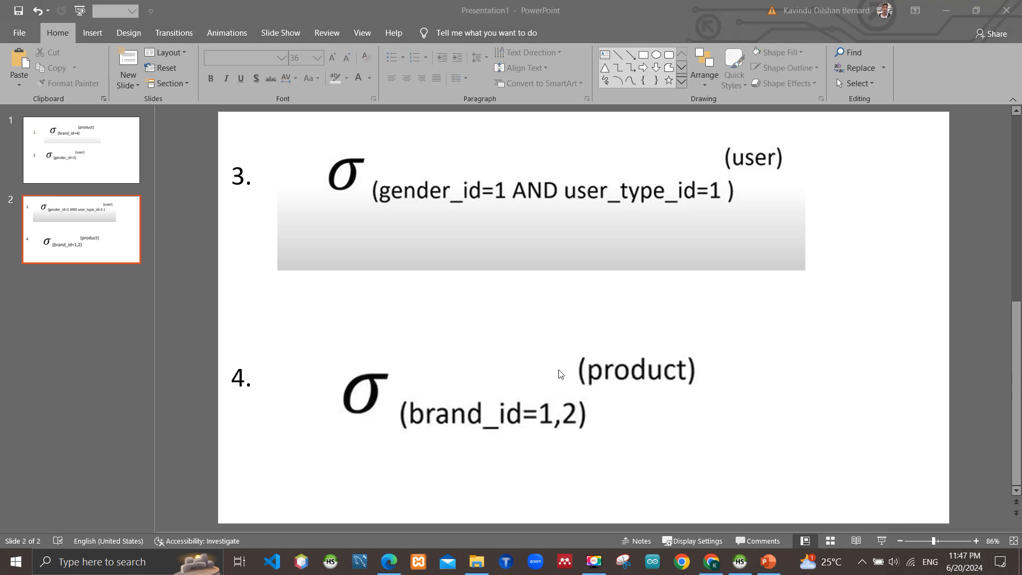
pyautogui.moveTo(518, 414)
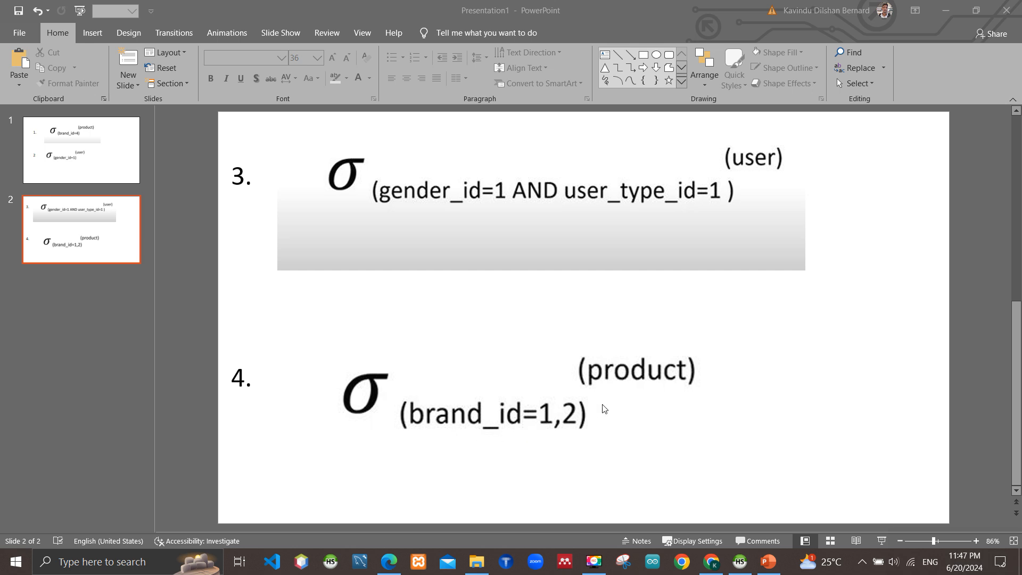
pyautogui.click(81, 149)
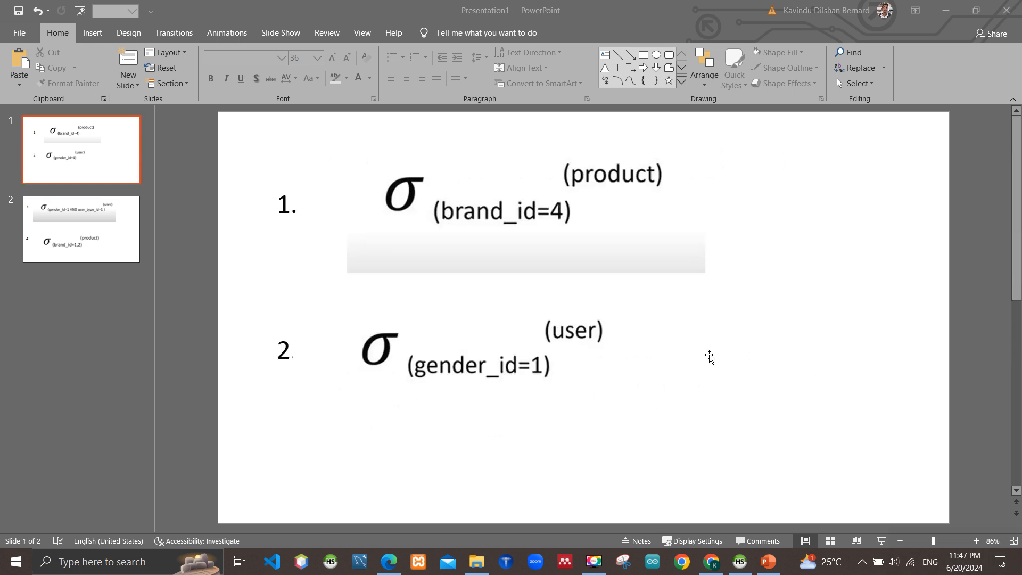
pyautogui.click(81, 229)
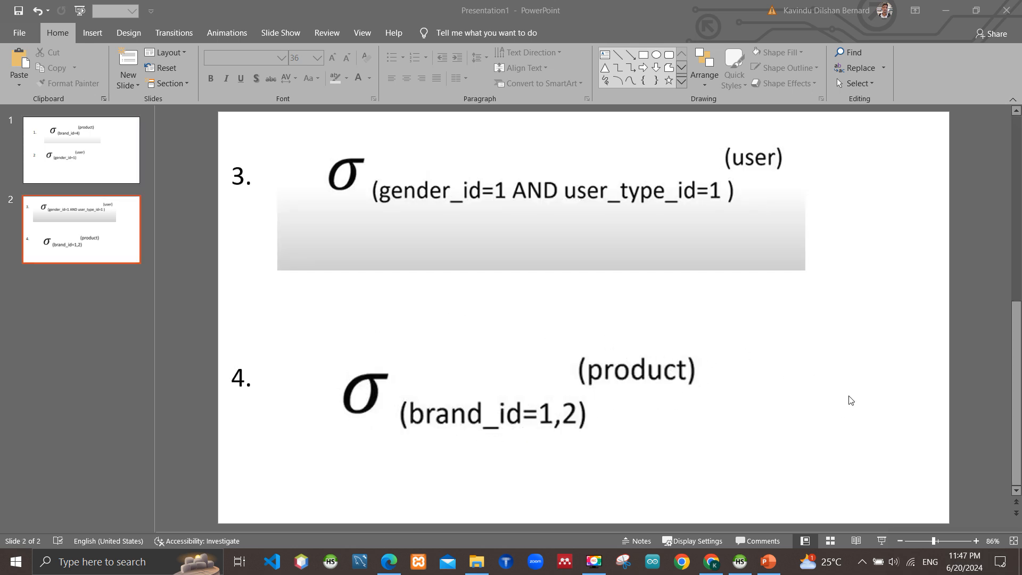